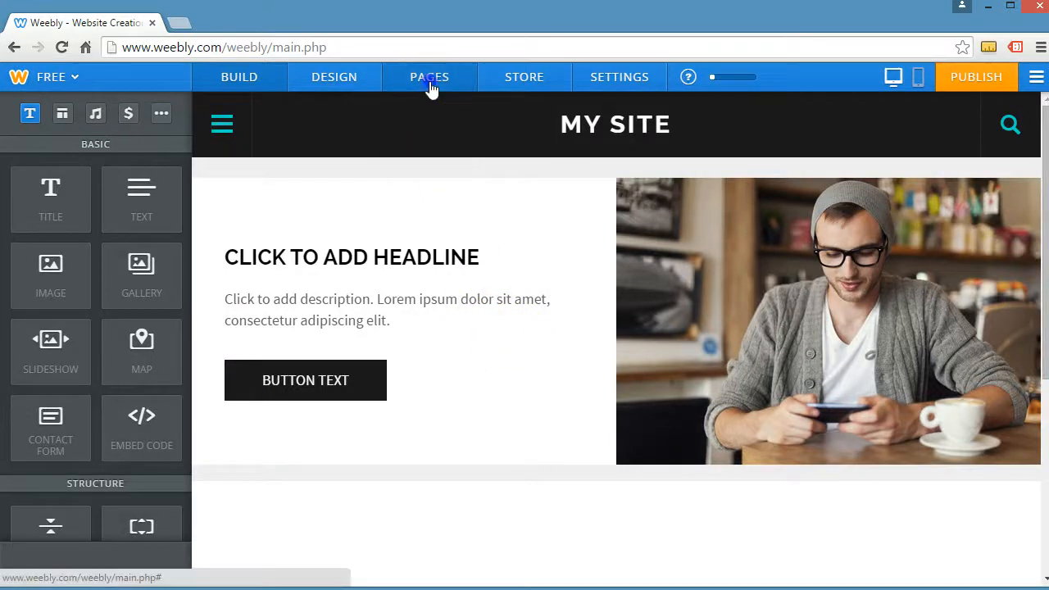
Show the site's pages list and bring up the new-page type options
left_click(430, 76)
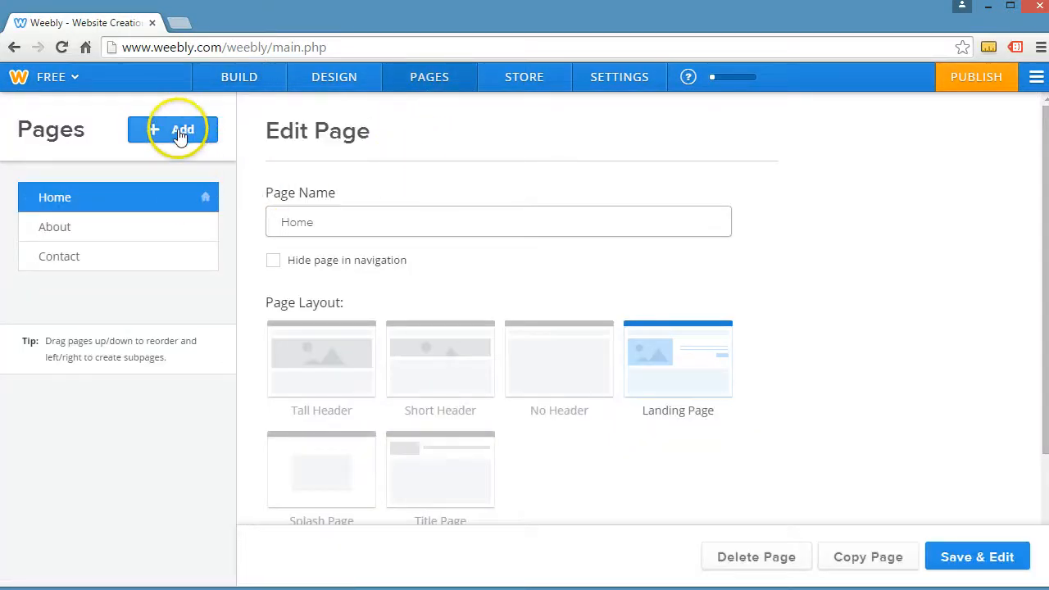
left_click(172, 130)
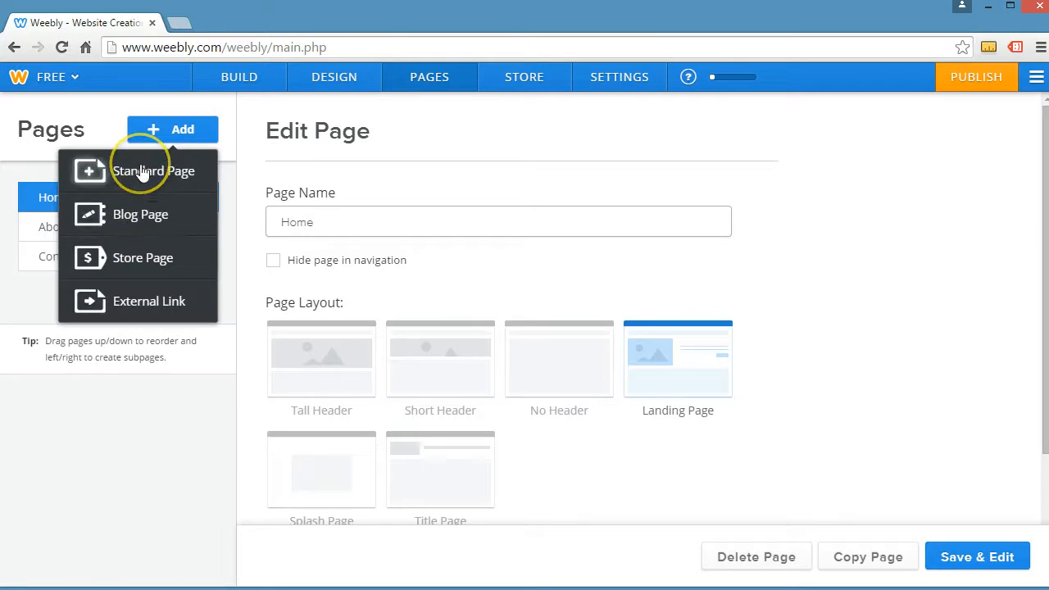
mouse_move(154, 170)
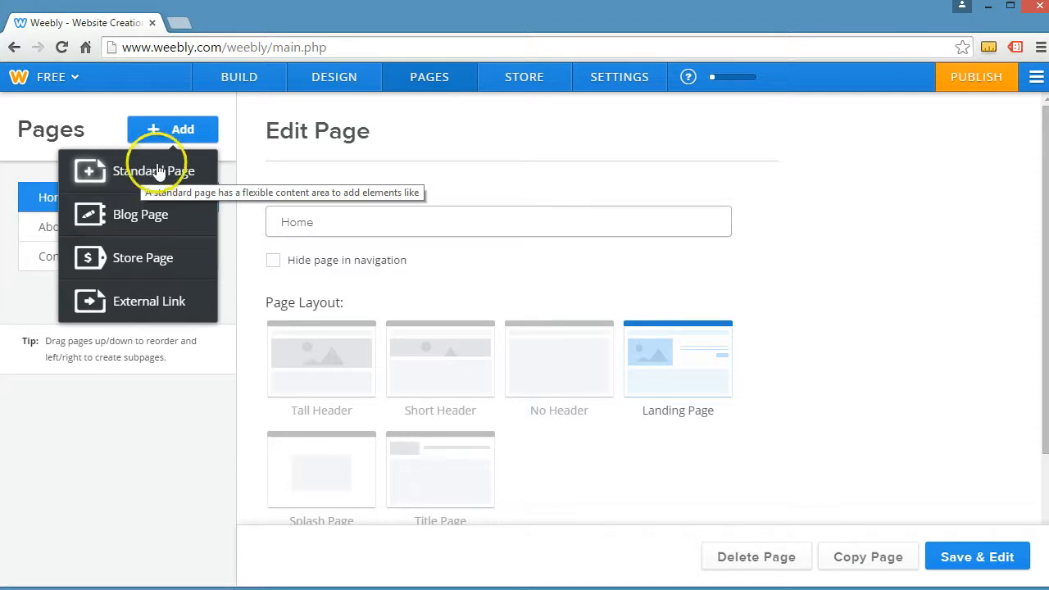
mouse_move(158, 172)
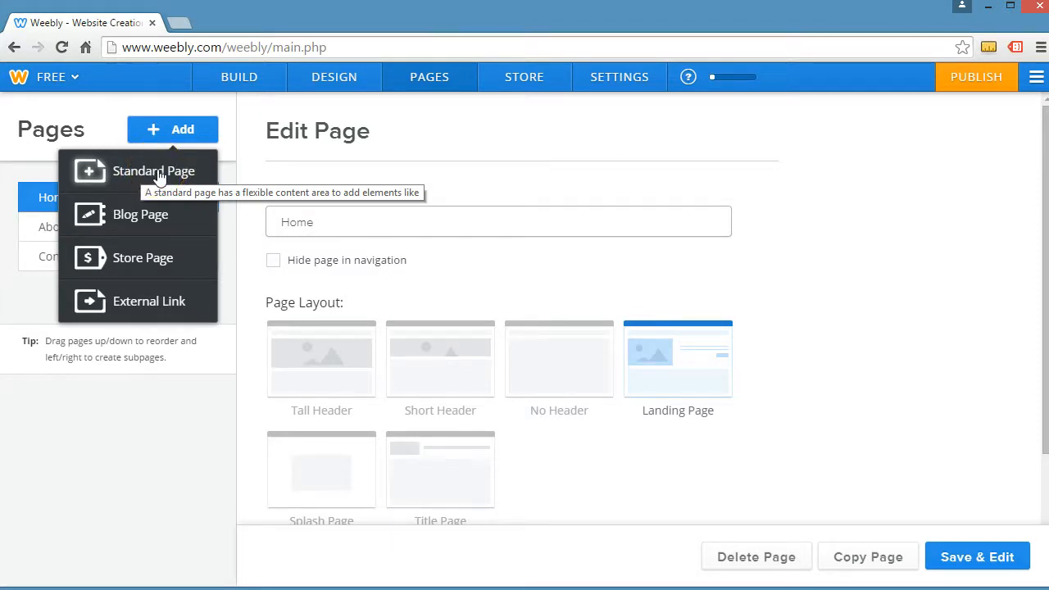
mouse_move(140, 213)
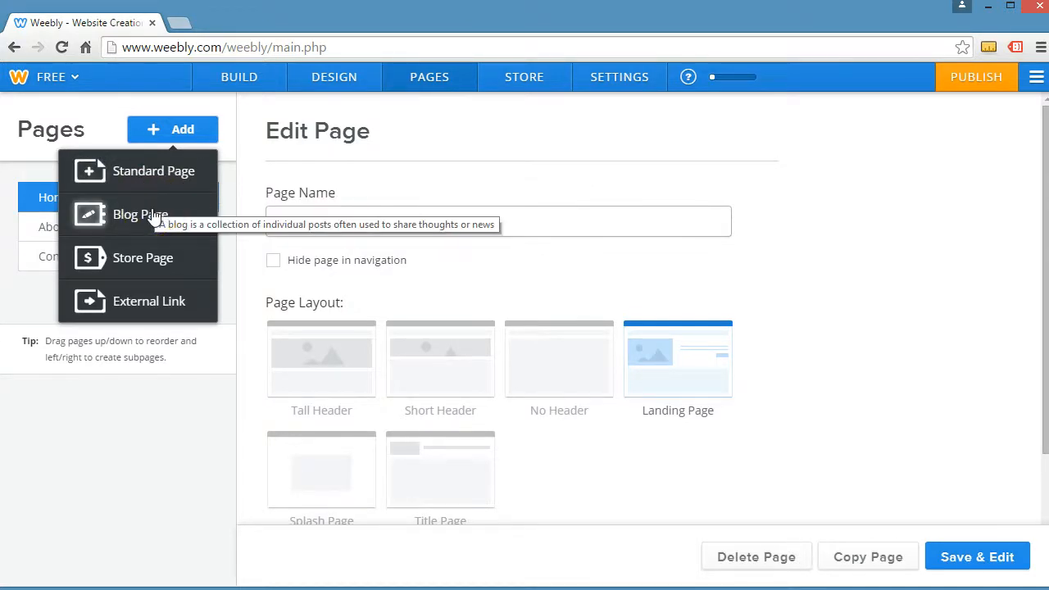
mouse_move(143, 257)
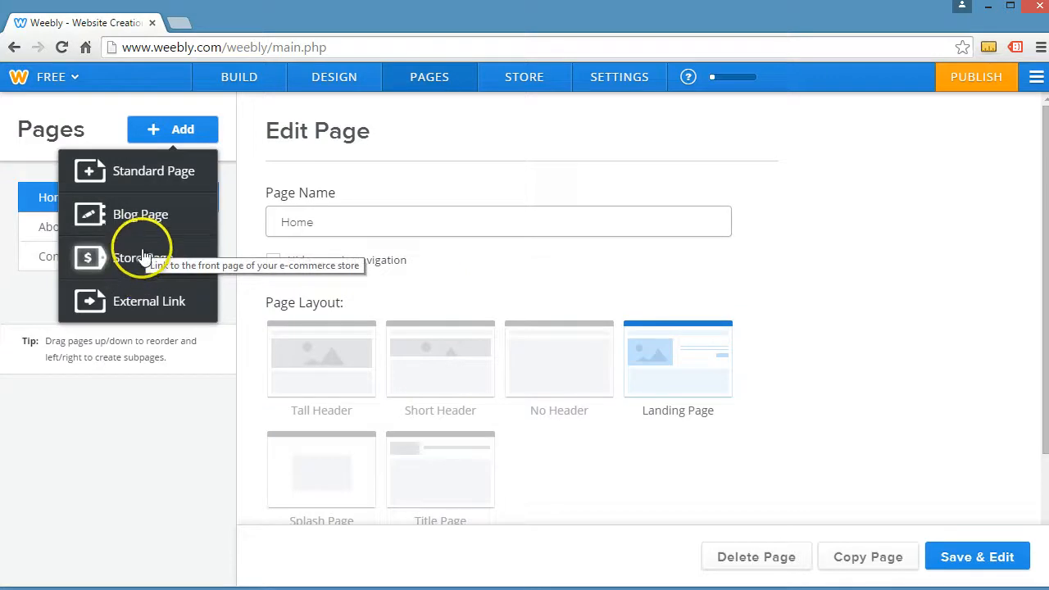
mouse_move(110, 263)
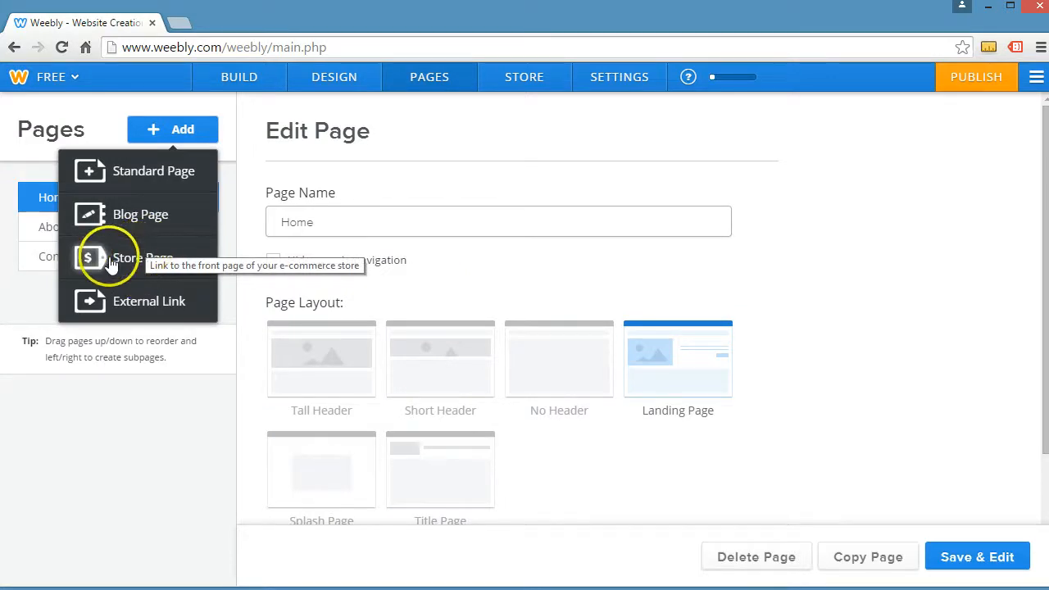
mouse_move(139, 310)
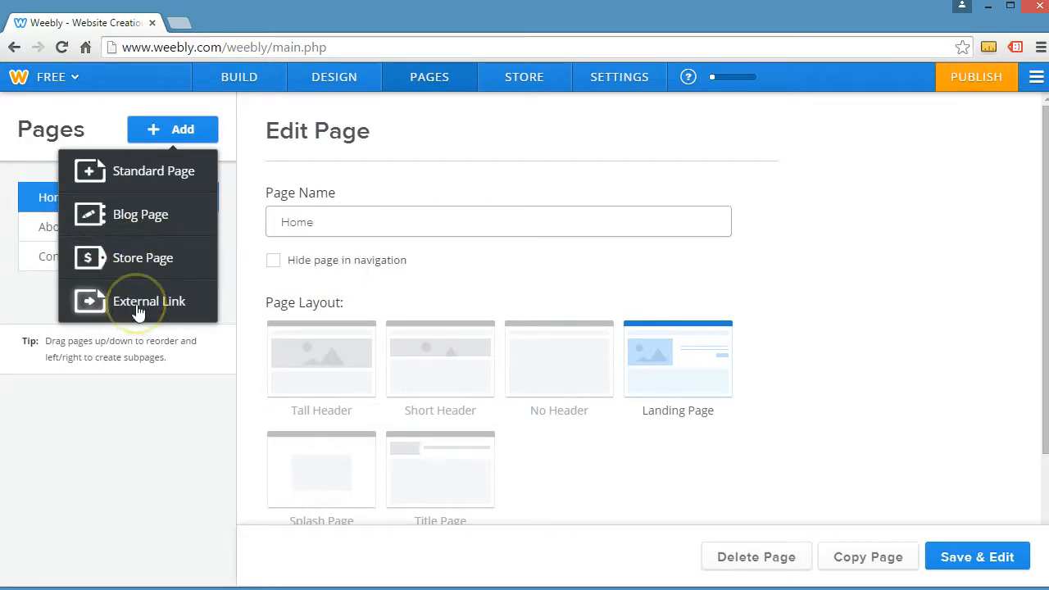
mouse_move(139, 311)
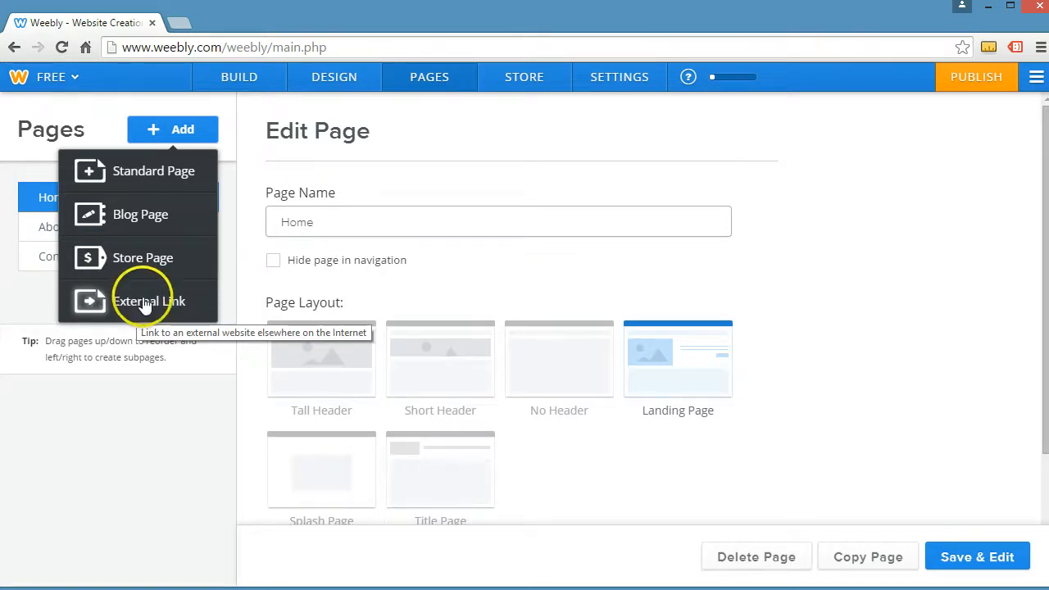
mouse_move(172, 291)
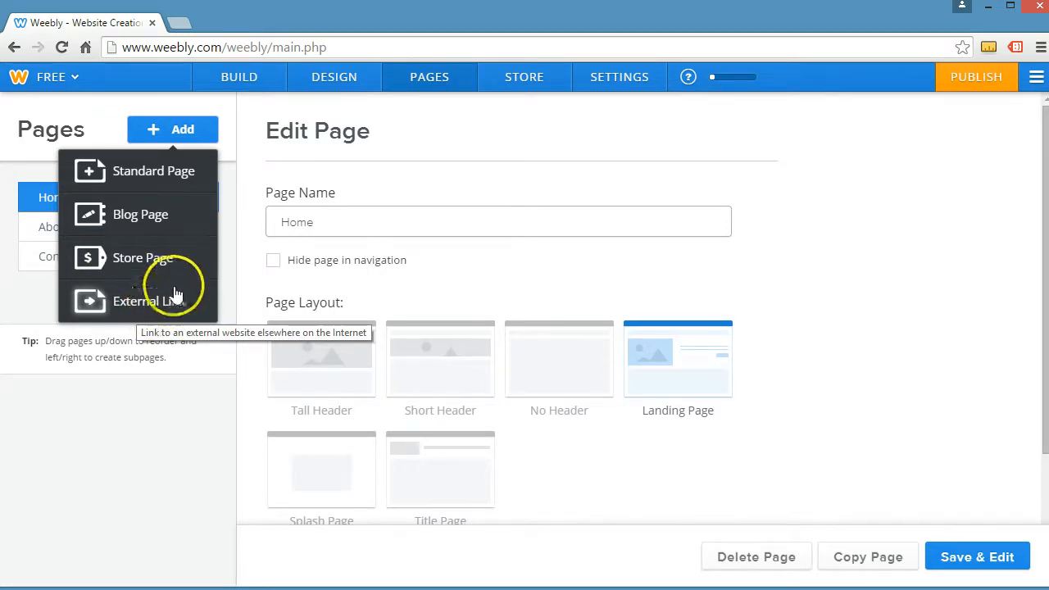
mouse_move(143, 308)
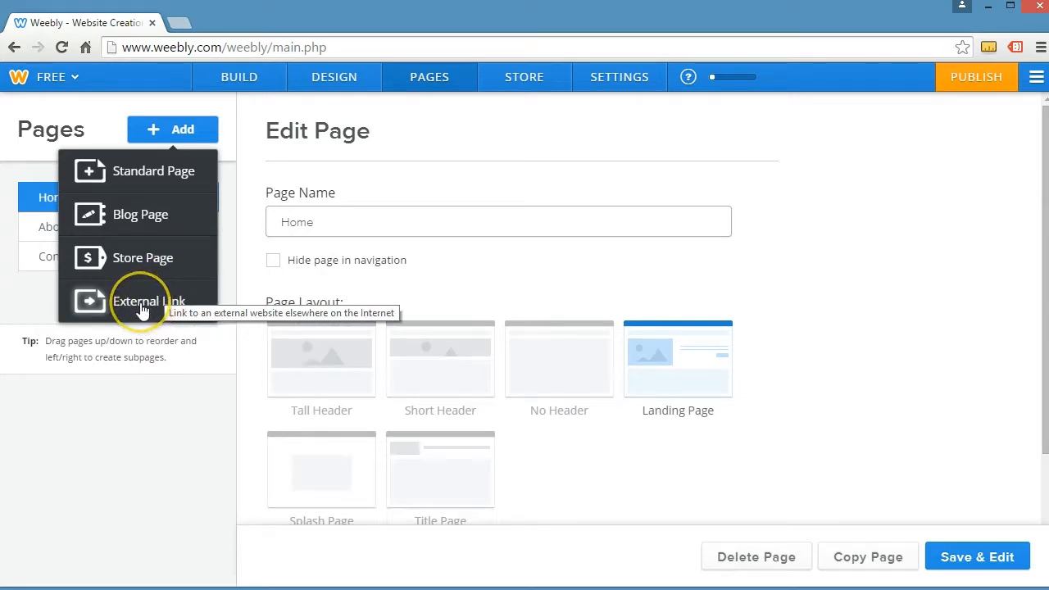
mouse_move(164, 171)
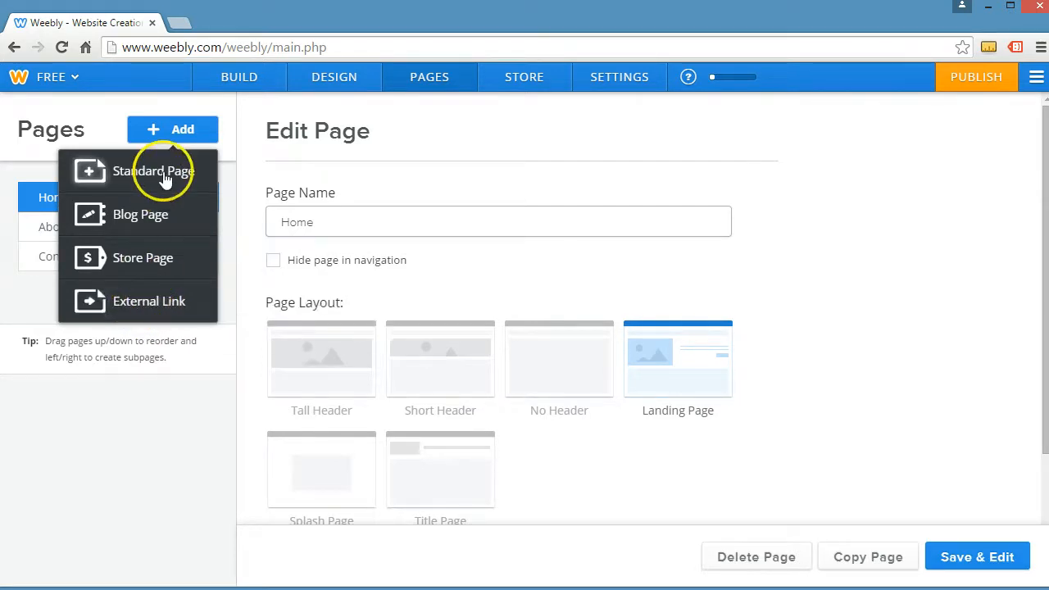
mouse_move(160, 172)
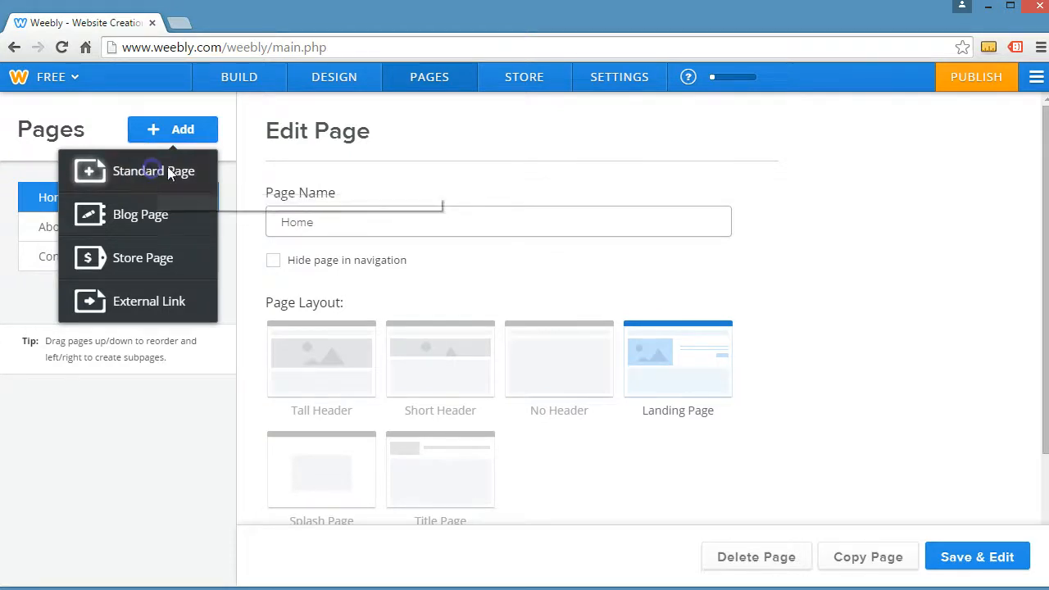
Create a standard page named 'Services' using the Landing Page layout
left_click(154, 170)
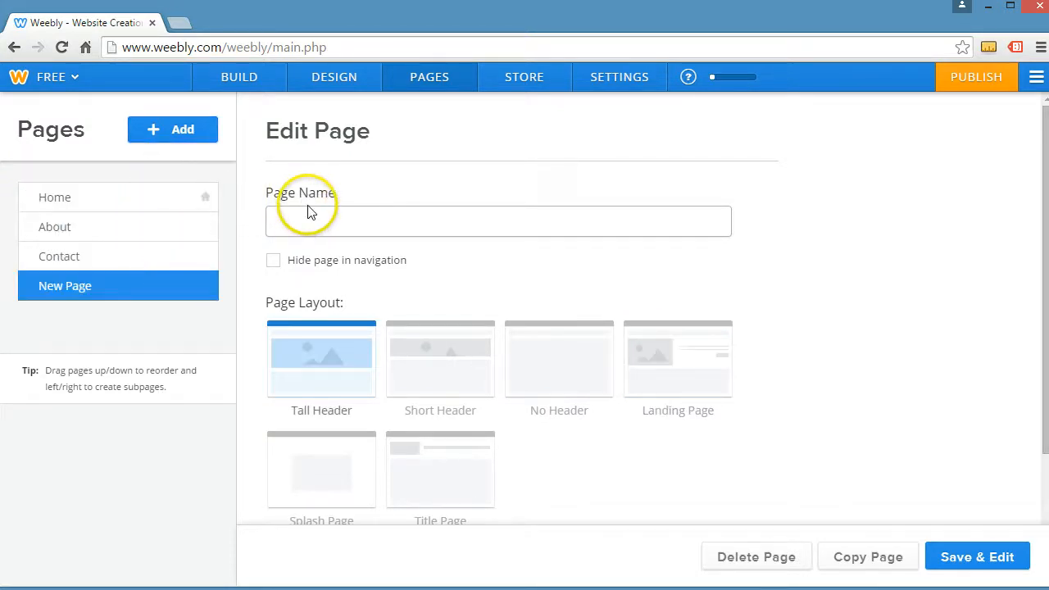
type("Services")
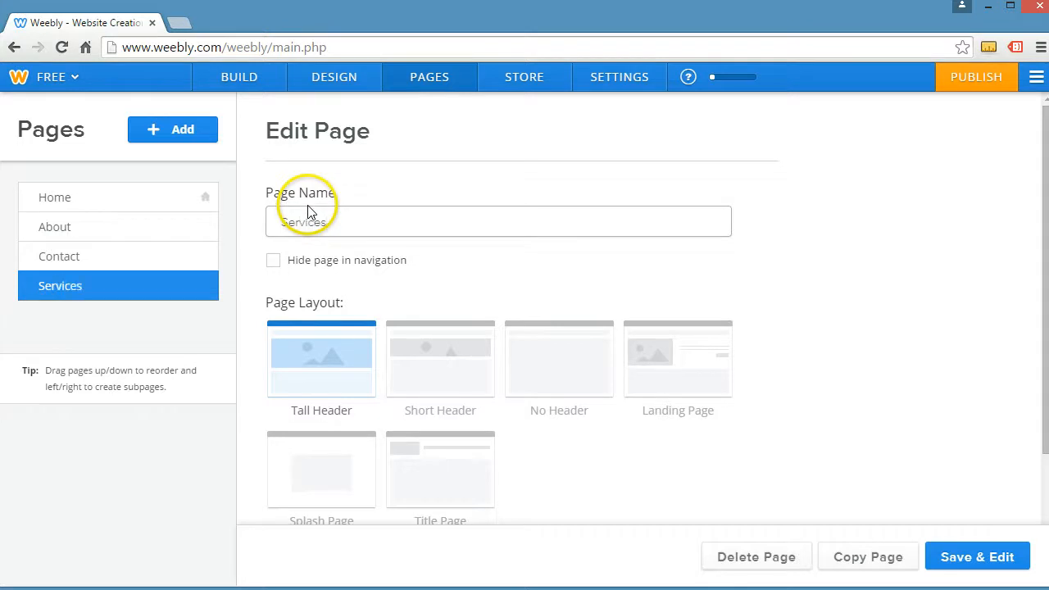
mouse_move(678, 359)
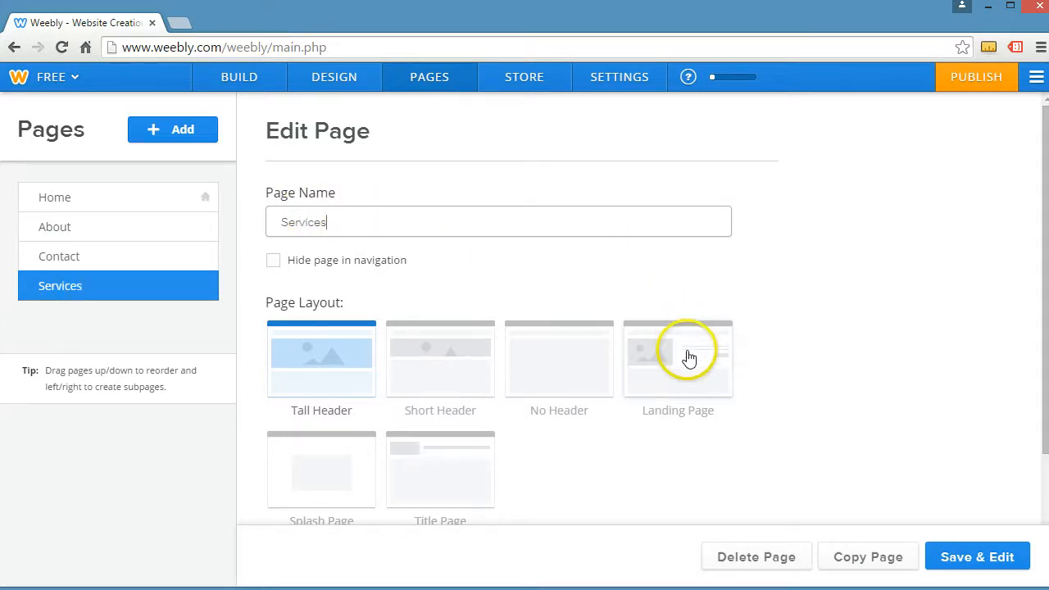
left_click(678, 359)
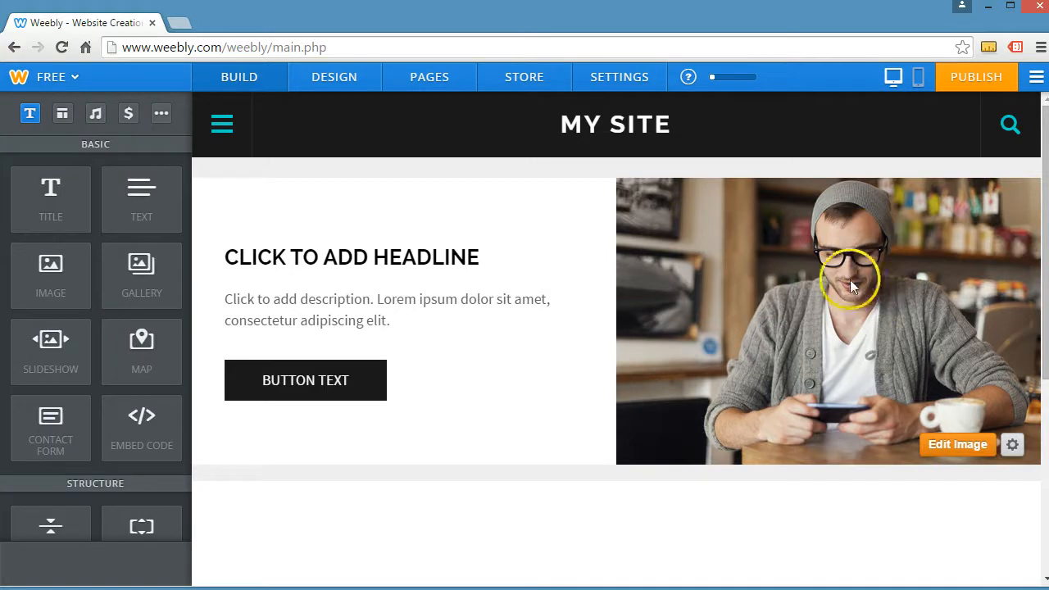
mouse_move(290, 257)
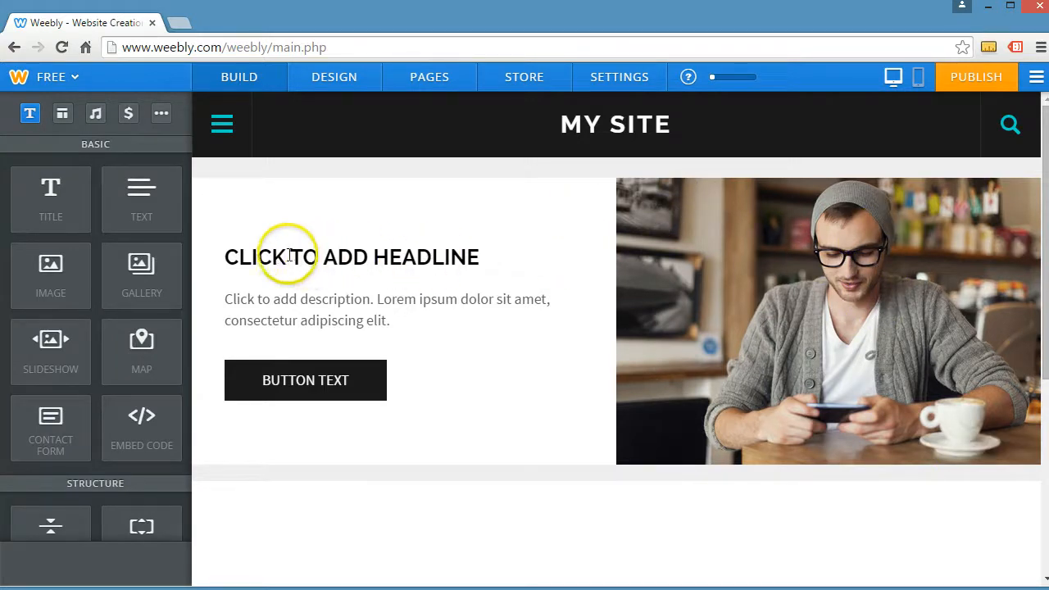
mouse_move(238, 257)
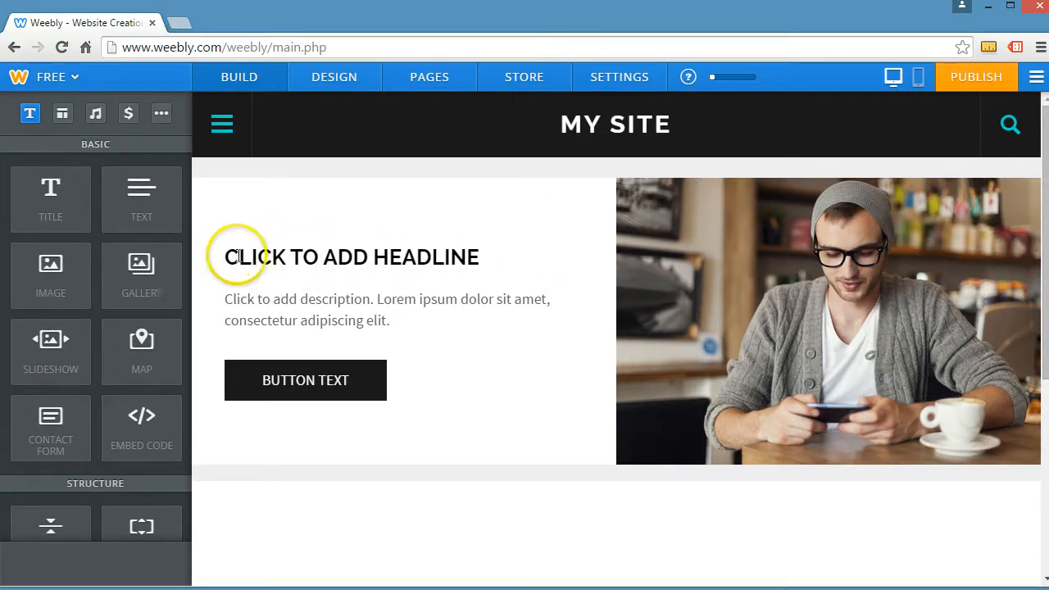
mouse_move(384, 315)
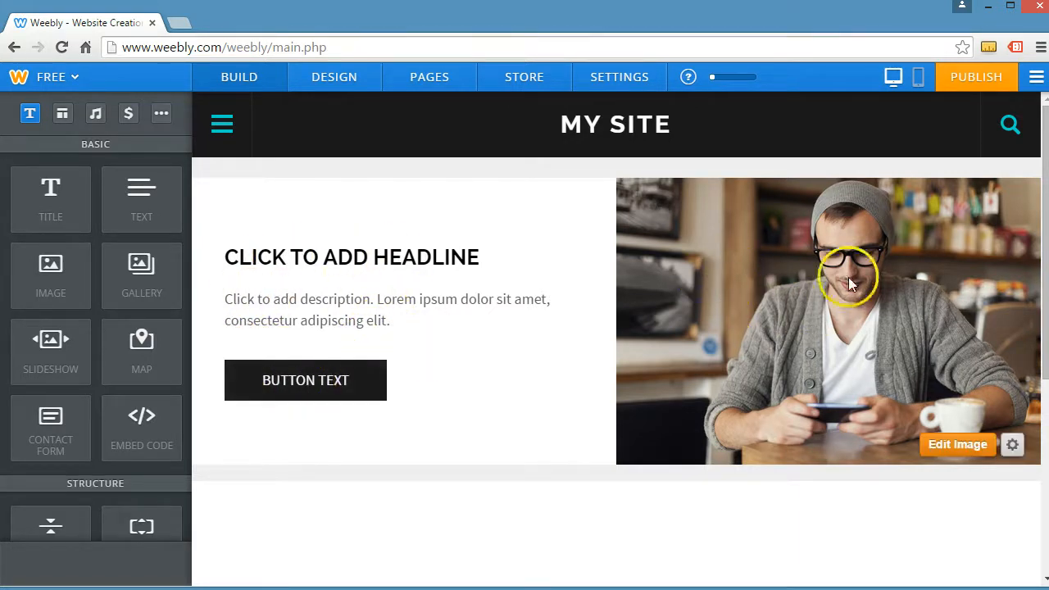
mouse_move(925, 419)
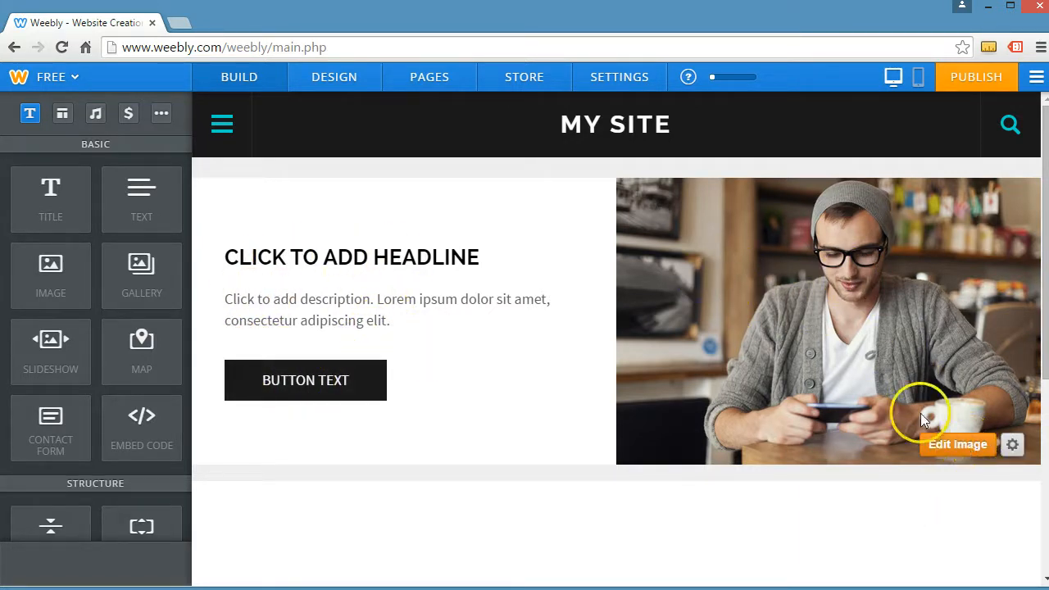
Swap the café banner photo for the beach volleyball image, saved to this page only
left_click(958, 444)
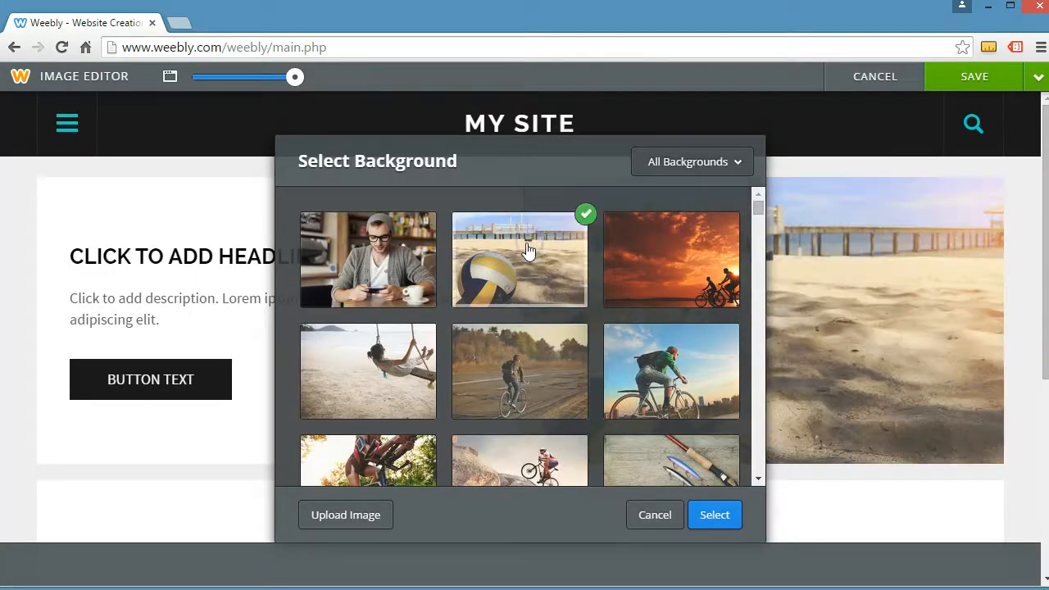
left_click(714, 515)
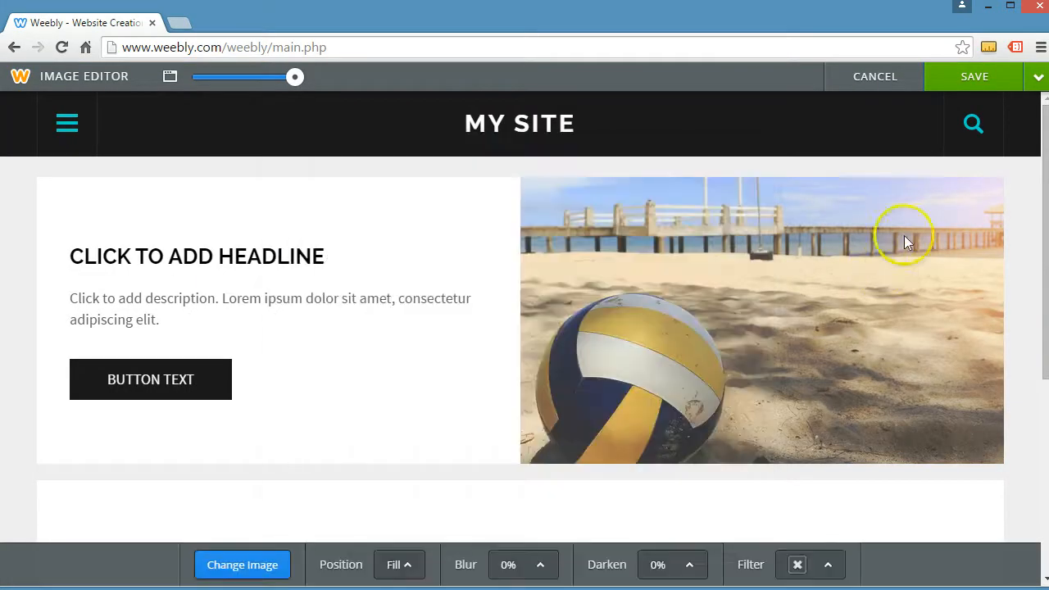
left_click(1036, 77)
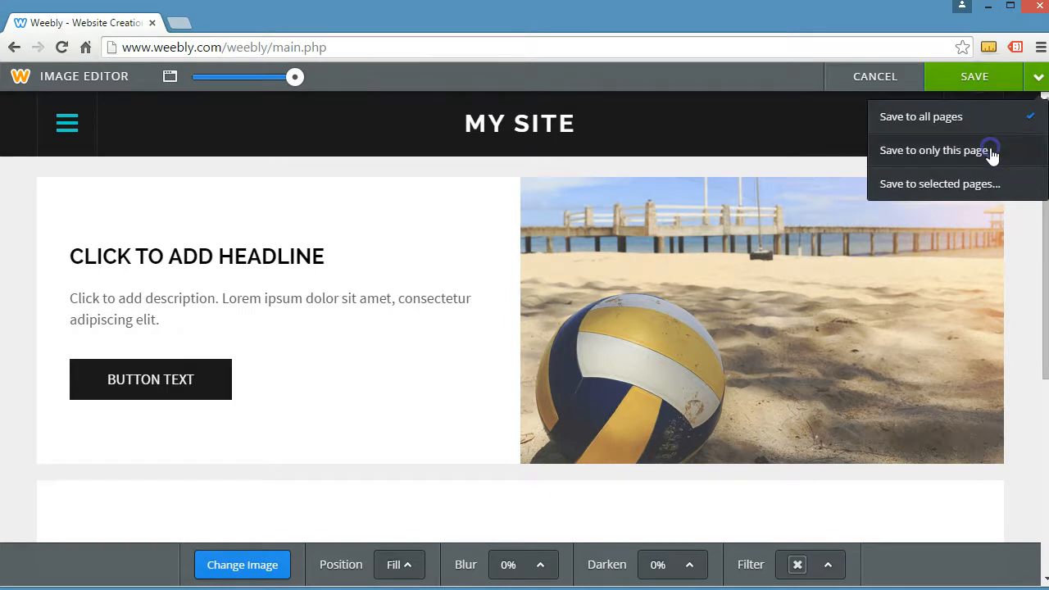
left_click(934, 150)
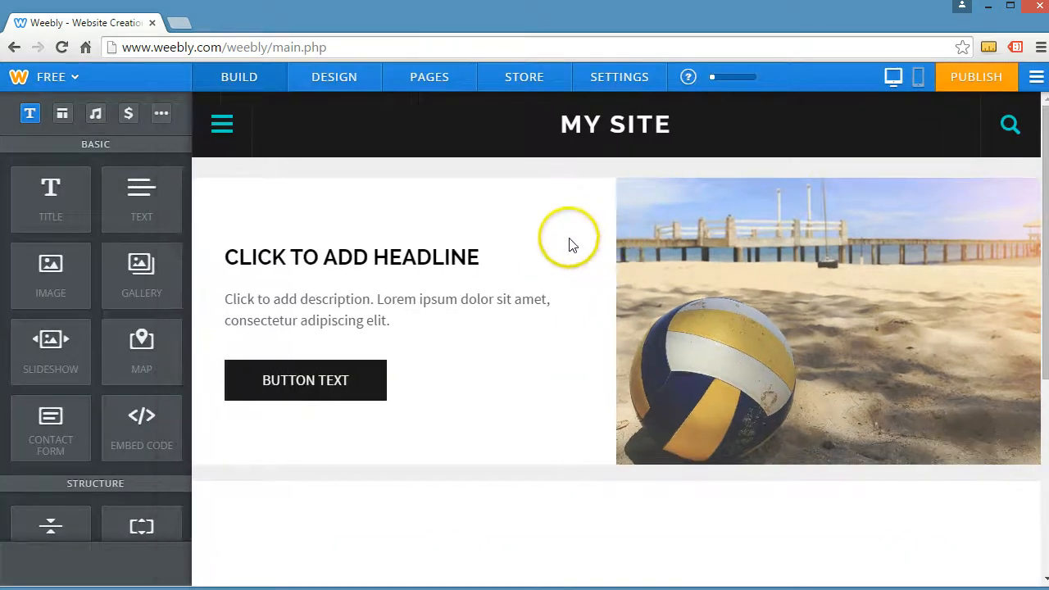
Enter the banner headline 'BEST VOLLEYBALL'S AROUND'
left_click(350, 257)
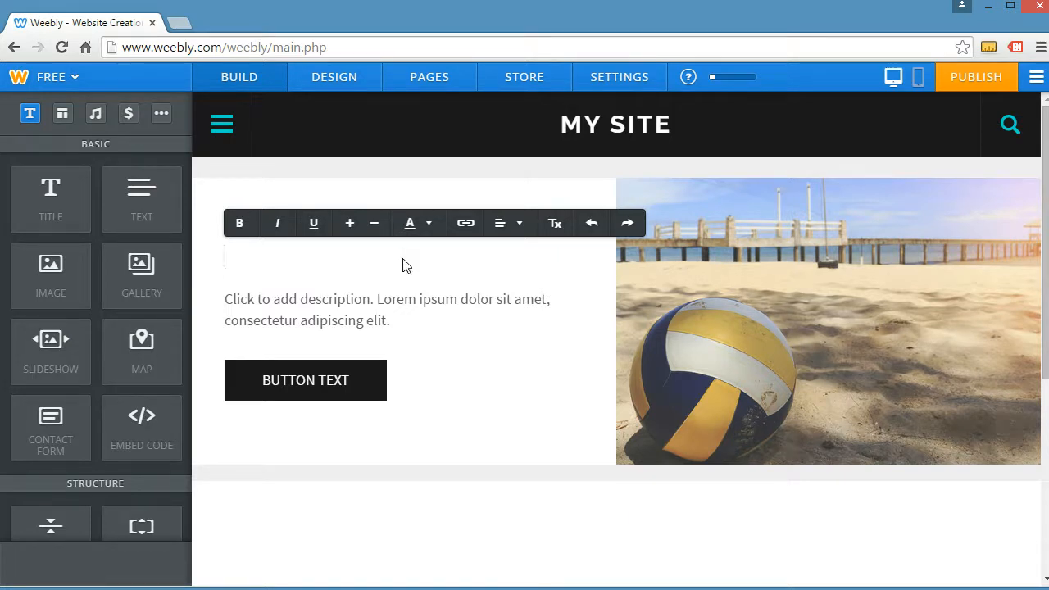
type("BEST VOLL")
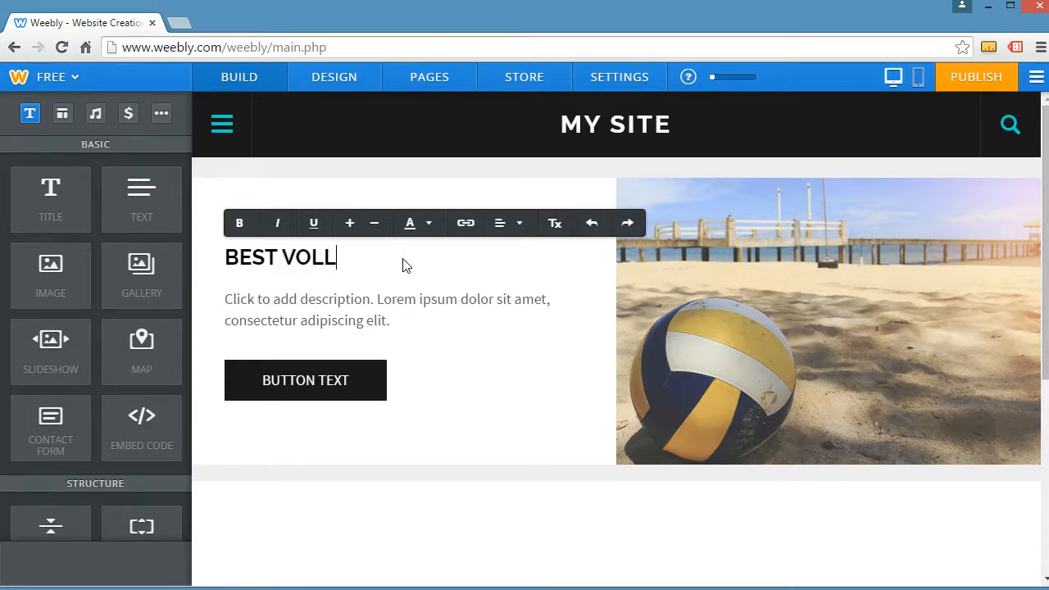
type("EYBALL")
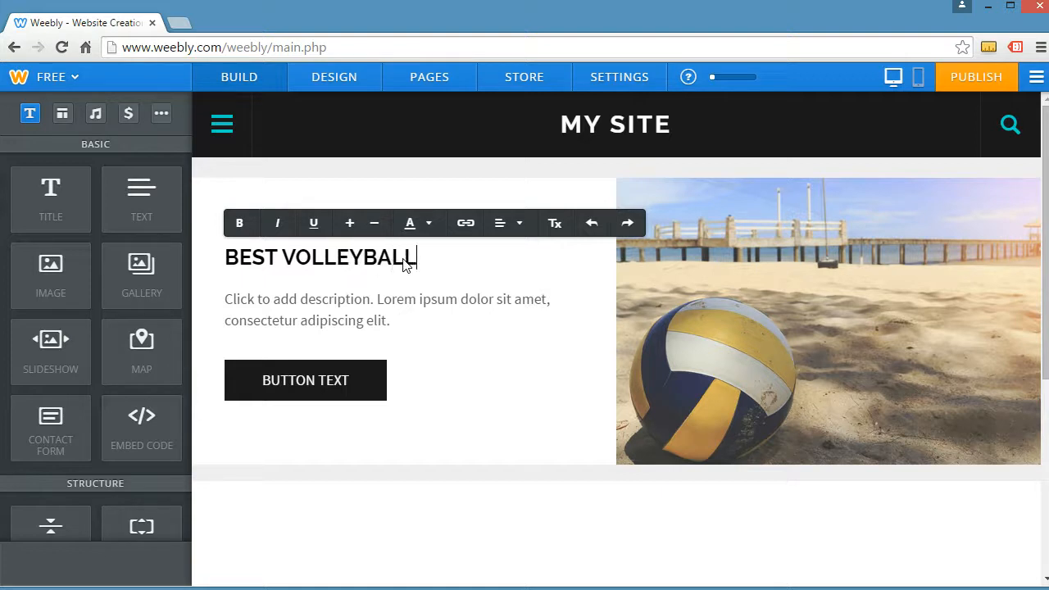
type("'S AROUND")
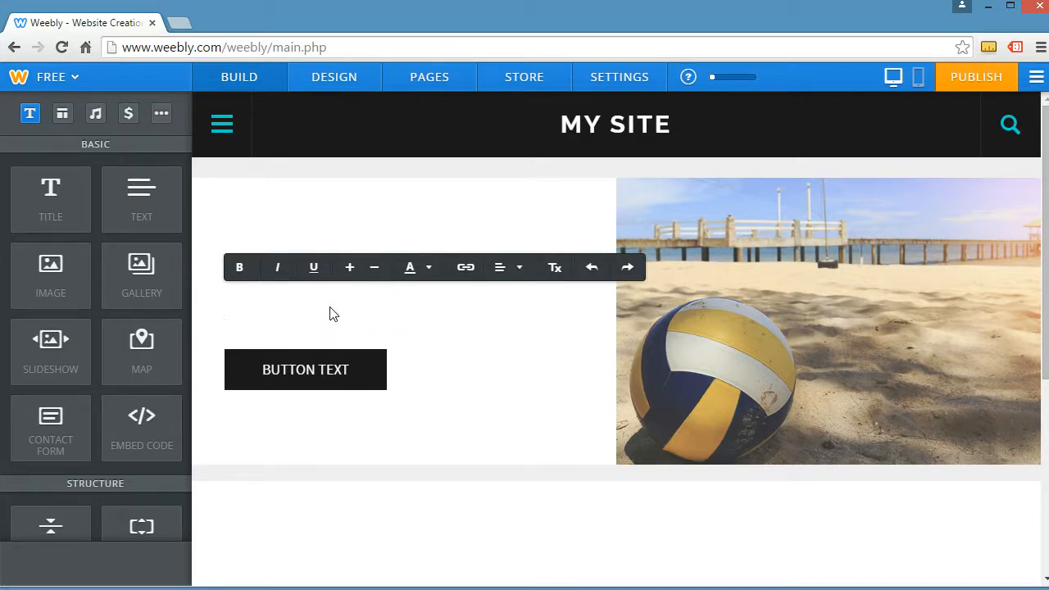
Write the description 'The beach is the best place to play.'
type("T")
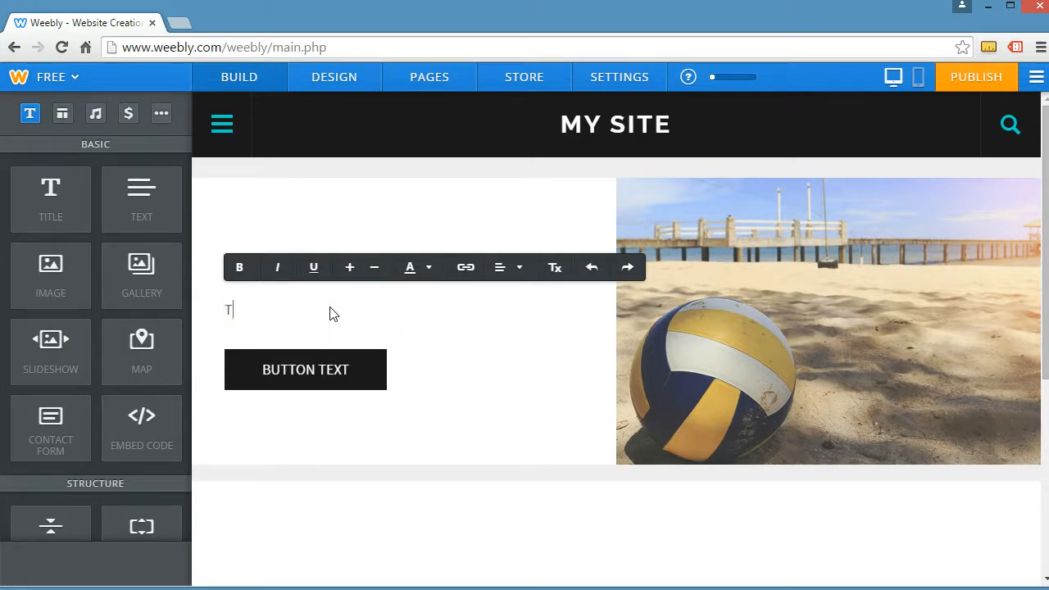
type("he beach is the")
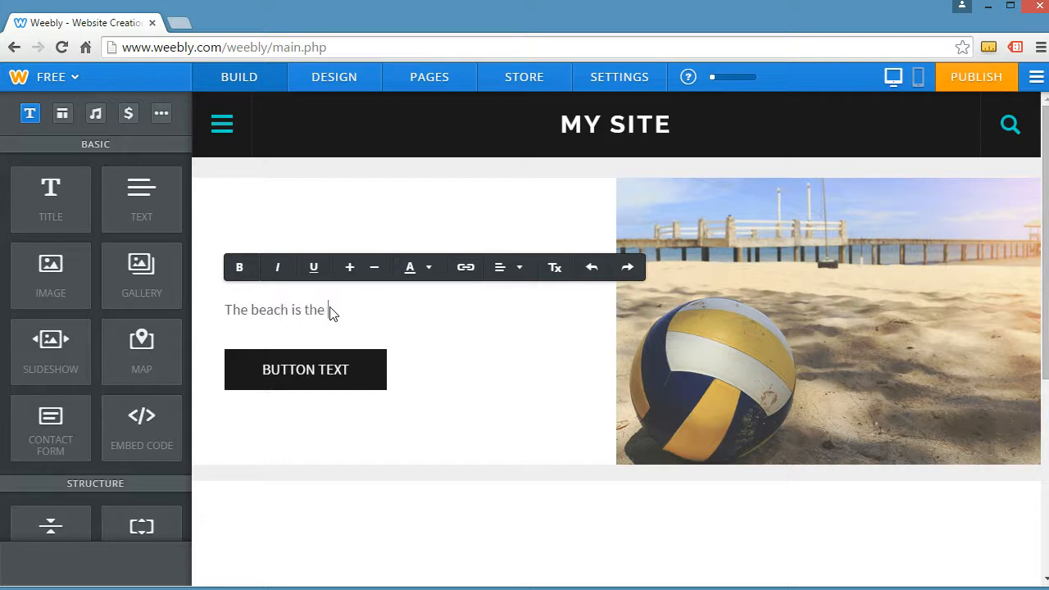
type("best place to pl")
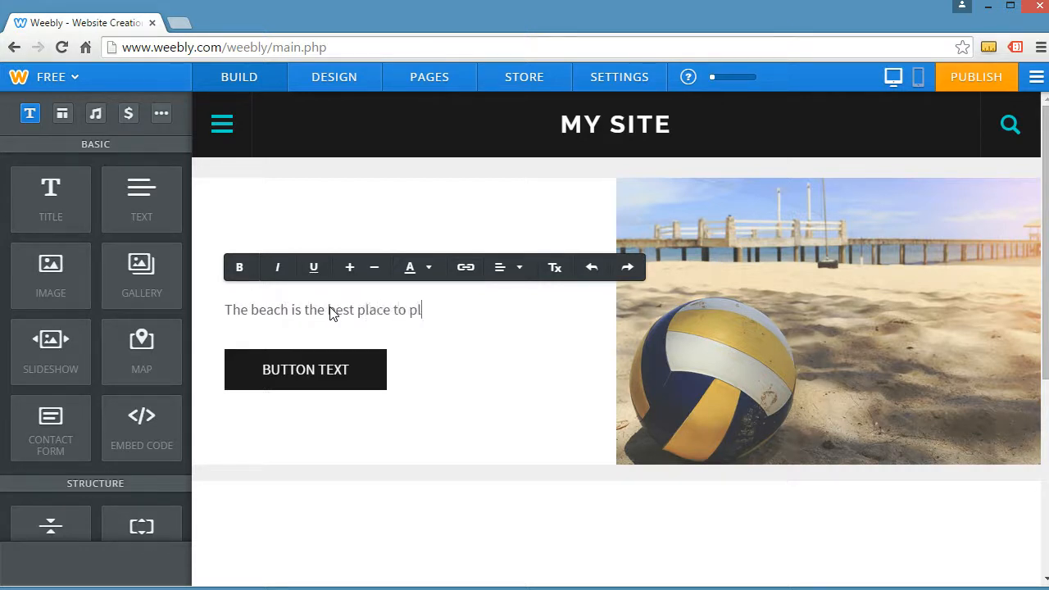
type("ay.")
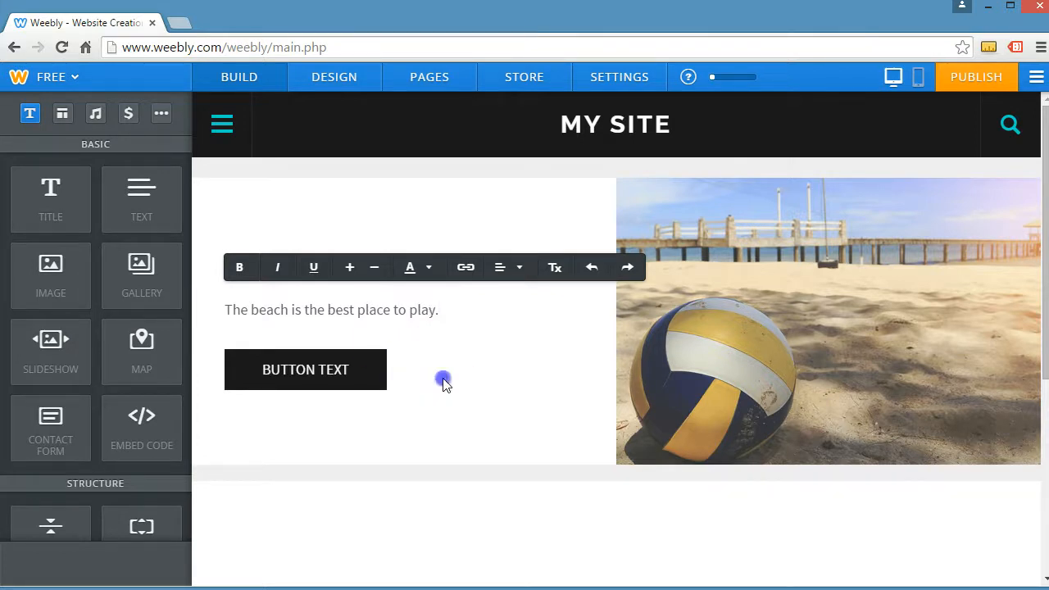
Select the banner button's placeholder label for editing
left_click(305, 369)
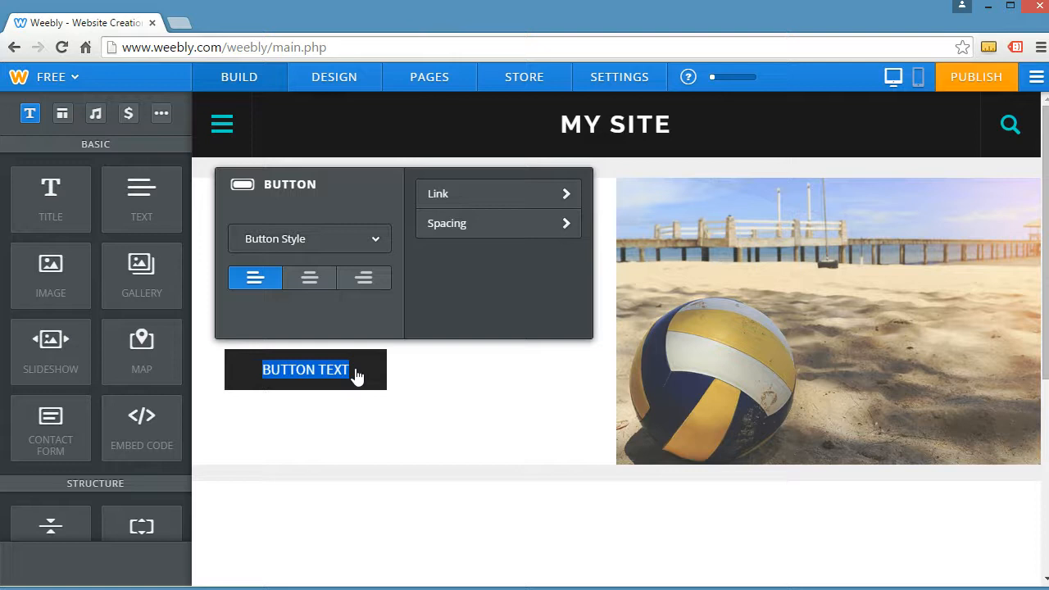
type("CLICK")
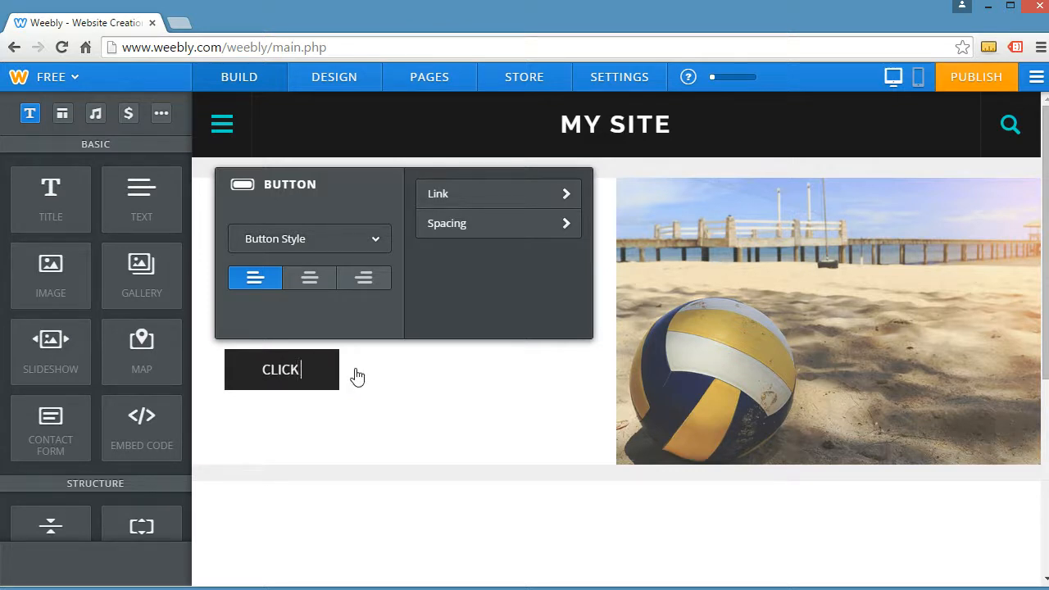
type("HERE")
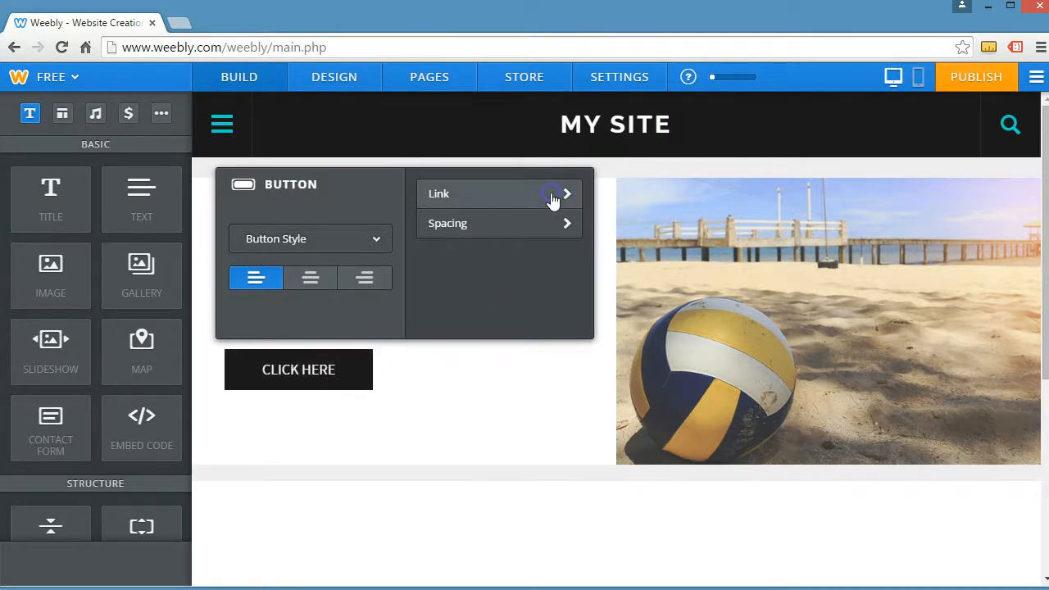
left_click(500, 194)
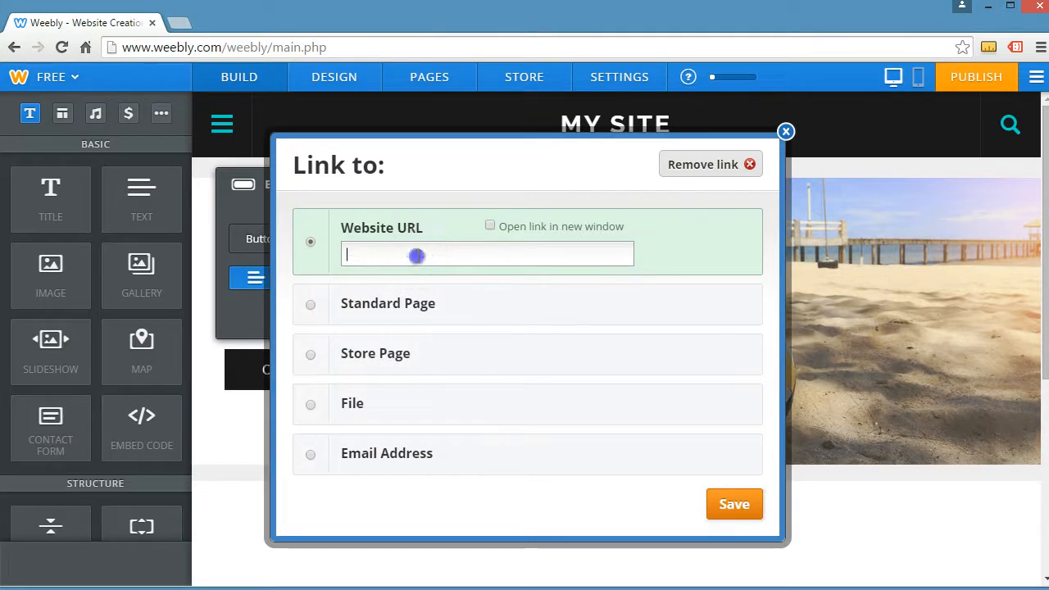
type("http")
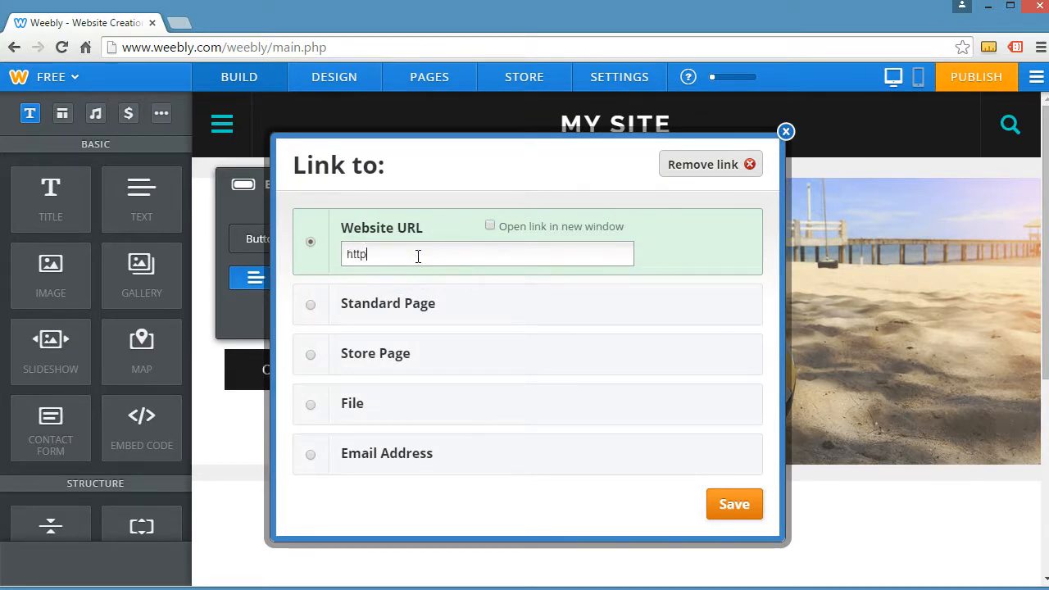
type("://goo")
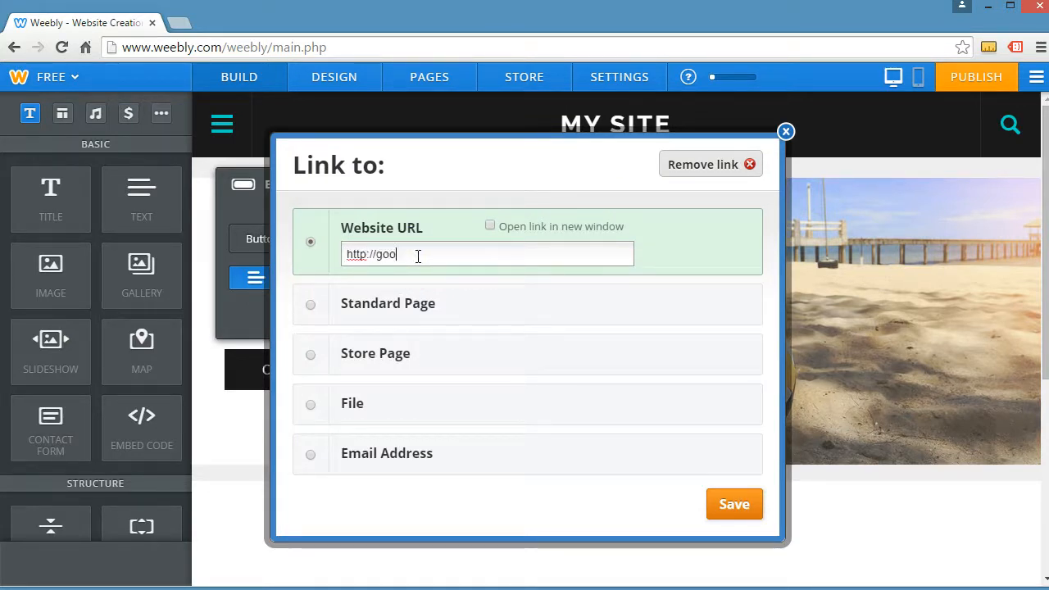
type("gle.com")
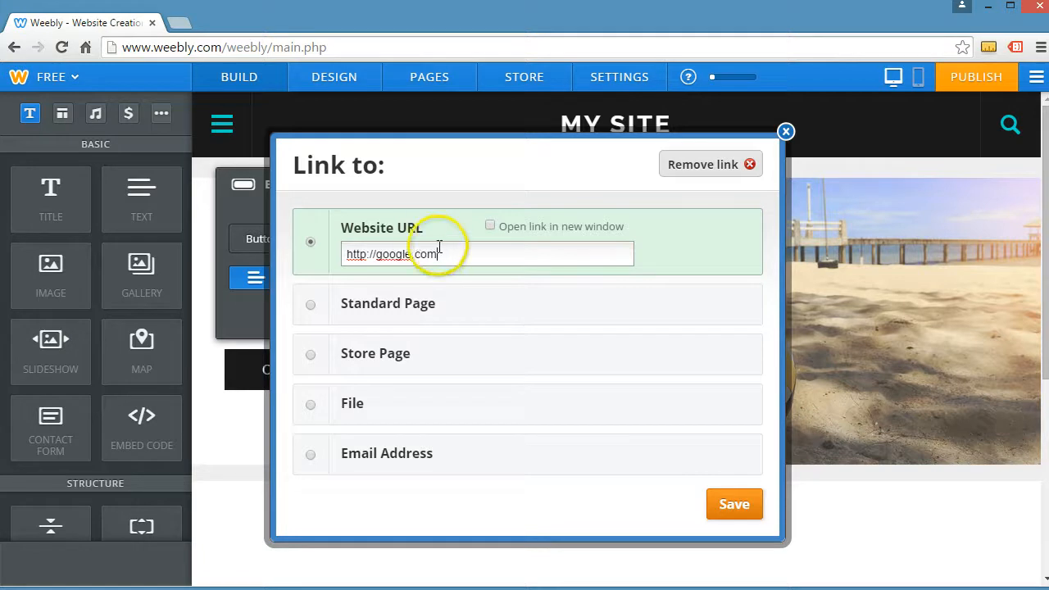
mouse_move(414, 258)
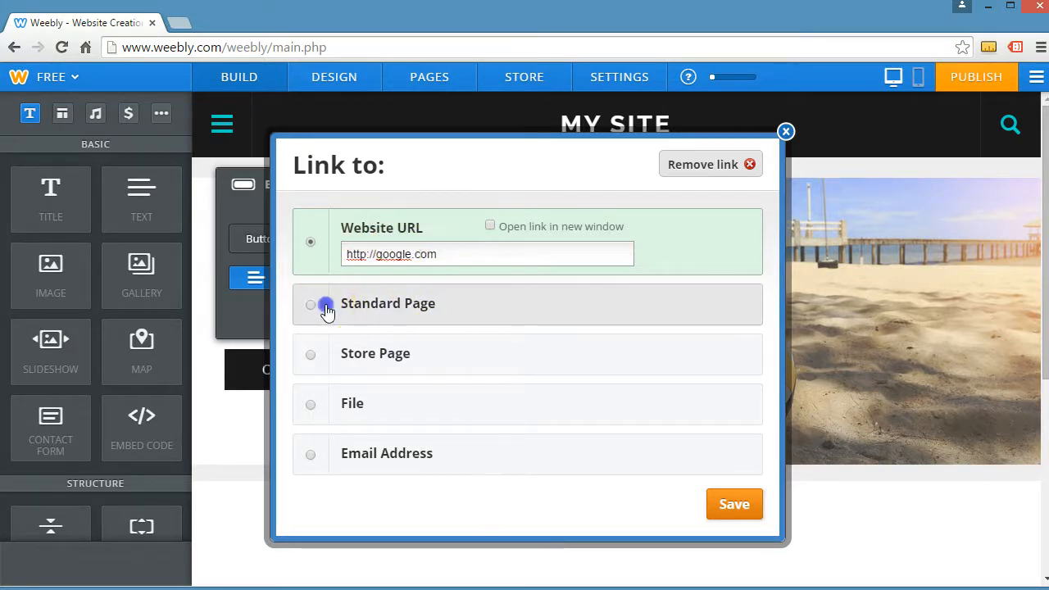
Point the button link at the Contact page, then switch the target to File
left_click(310, 304)
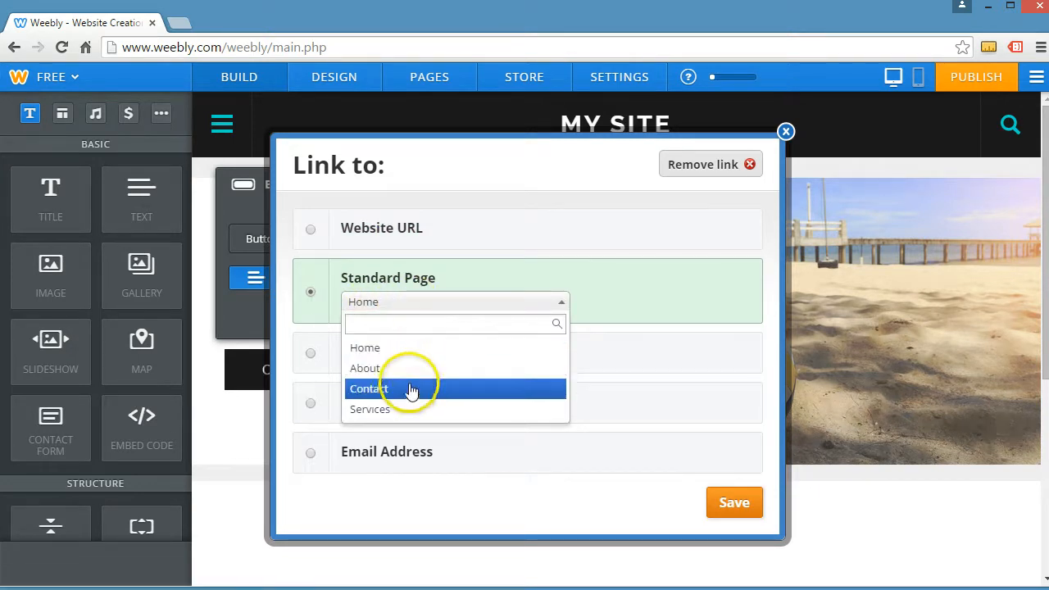
mouse_move(403, 409)
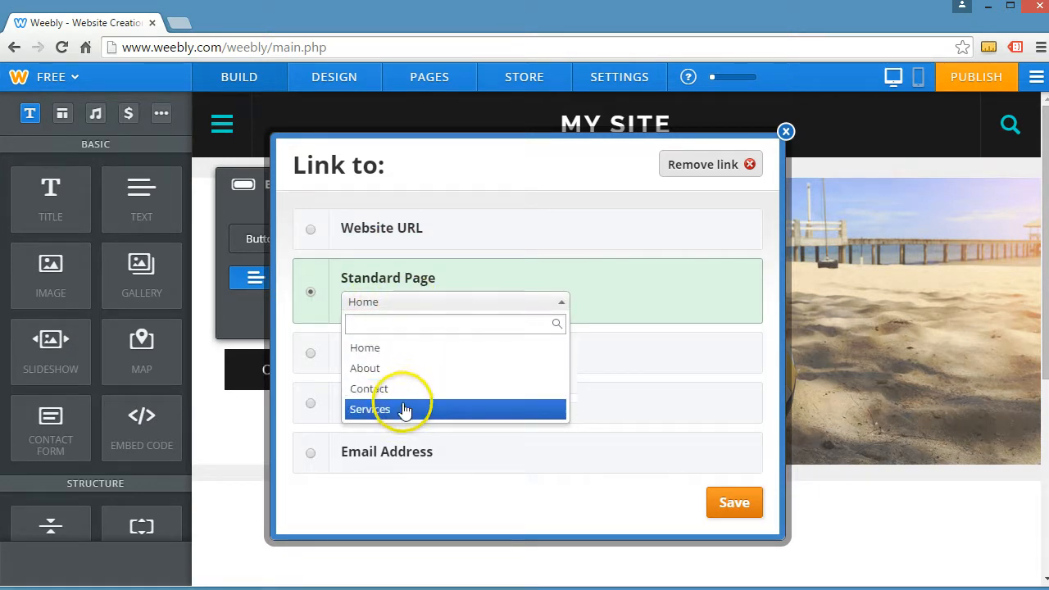
left_click(369, 388)
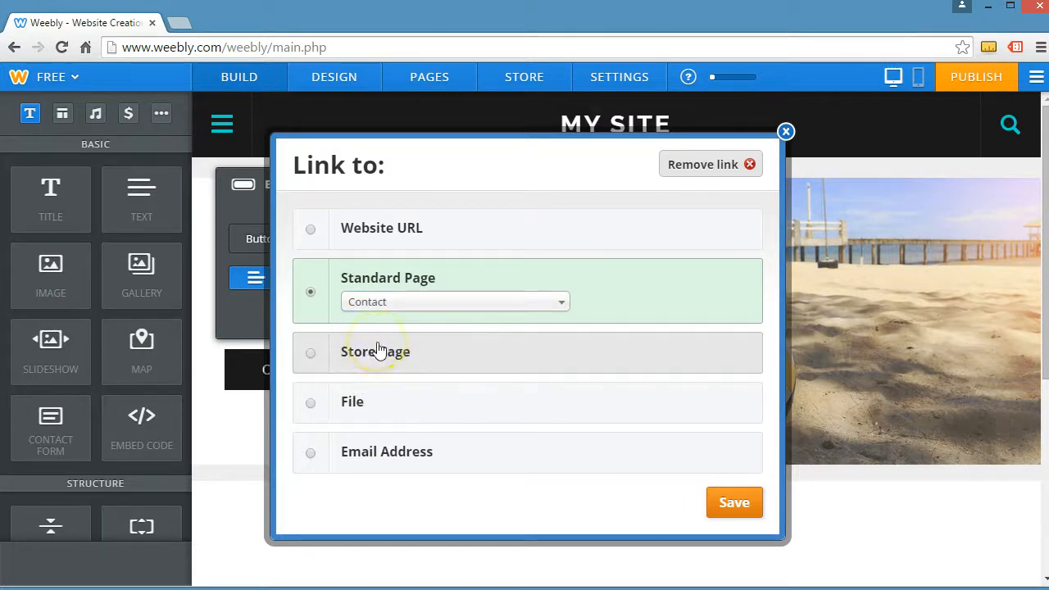
mouse_move(385, 396)
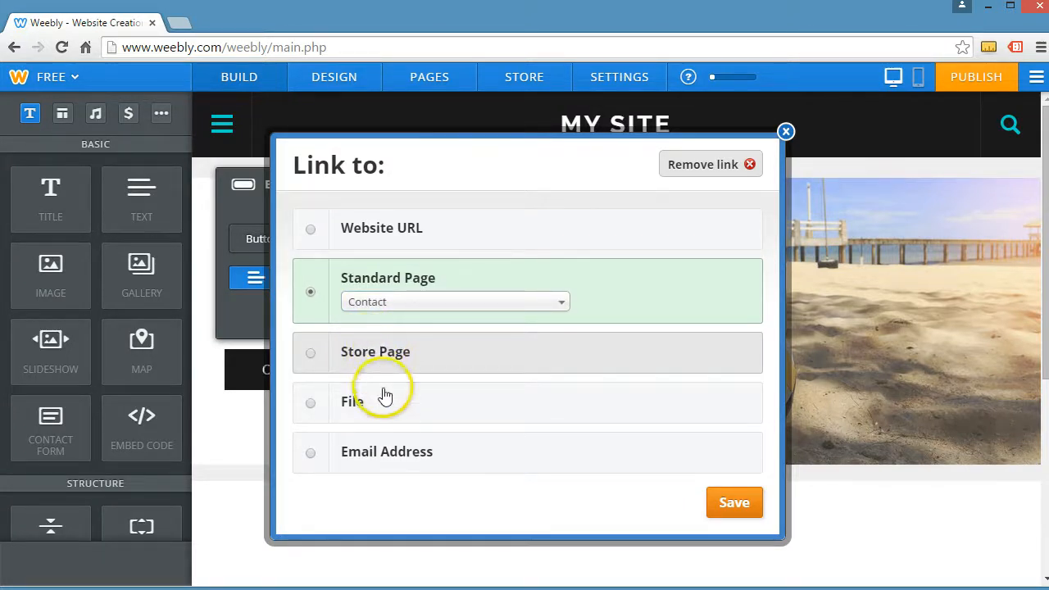
left_click(310, 403)
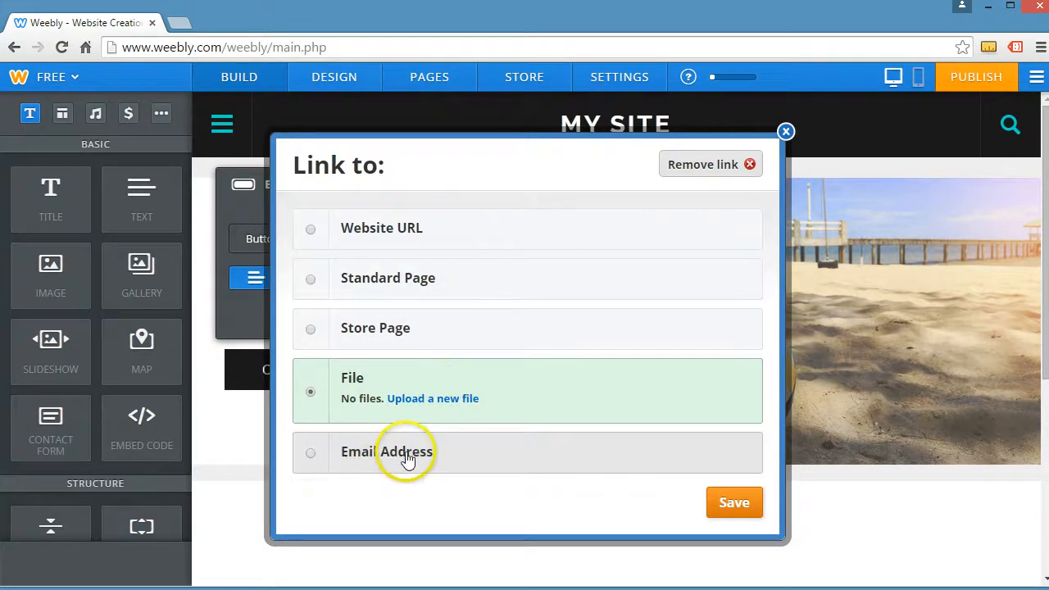
Try an email address target, then return the link to the Contact page
left_click(311, 452)
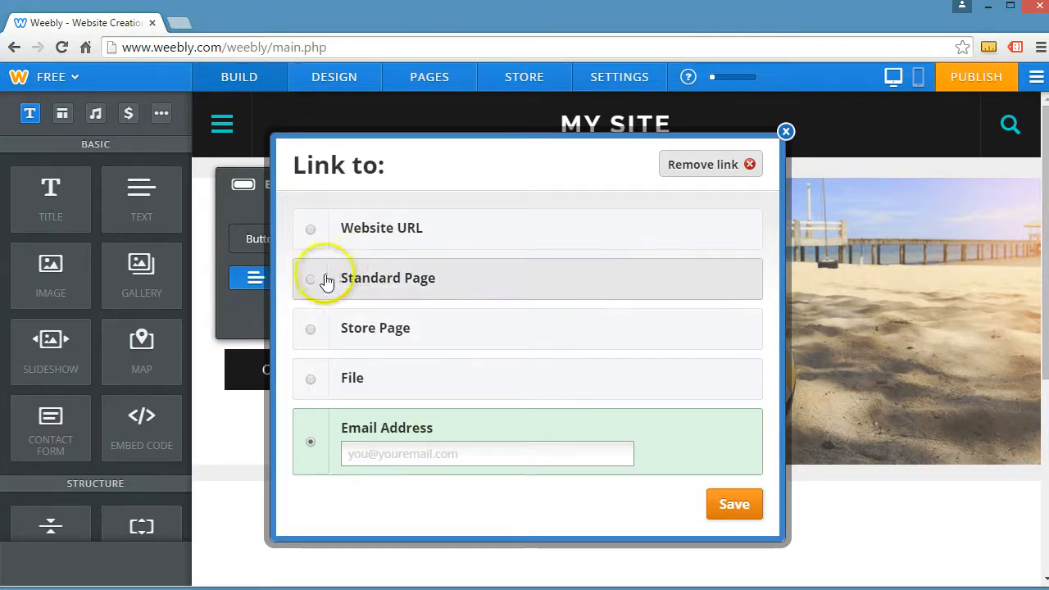
left_click(786, 131)
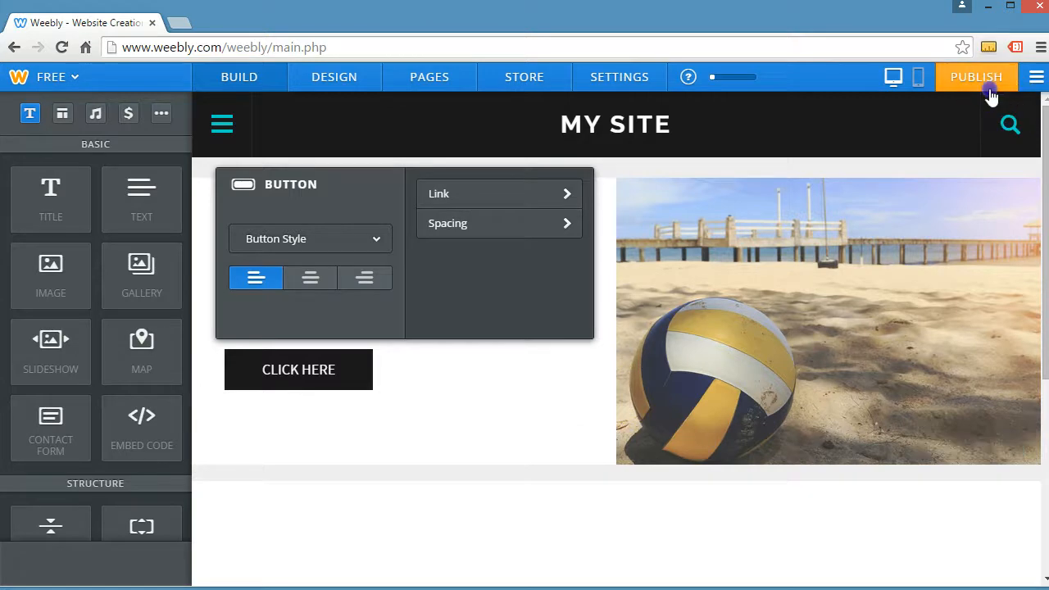
Publish the site and dismiss the live site's navigation overlay
left_click(976, 76)
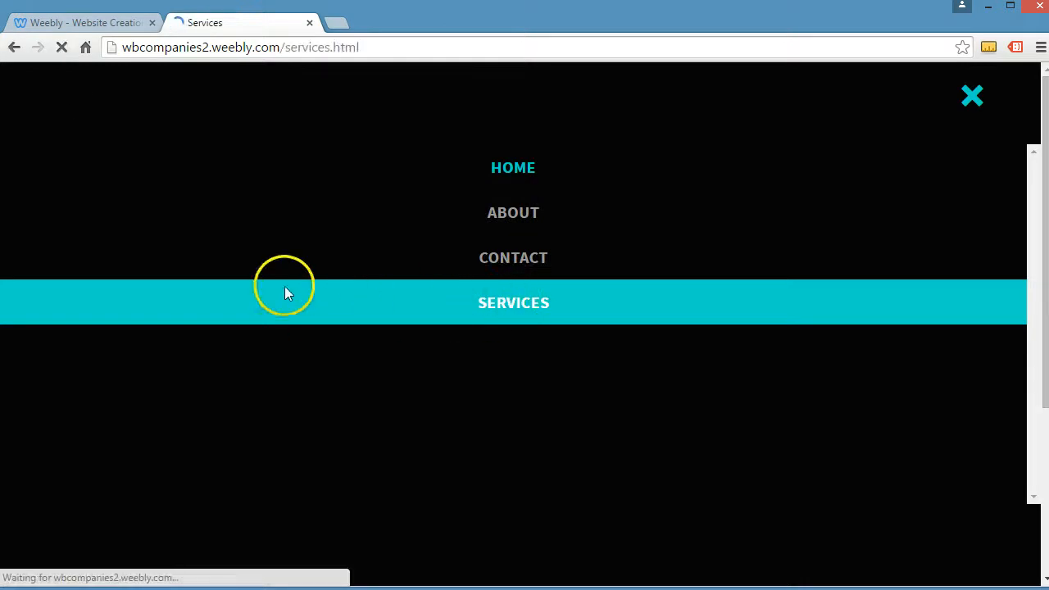
left_click(973, 96)
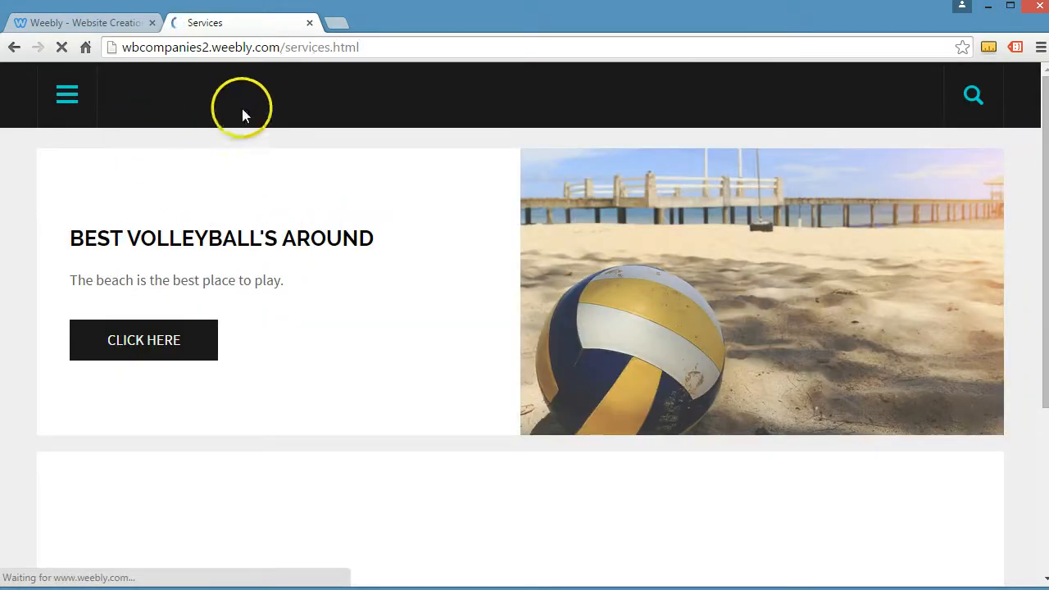
mouse_move(162, 131)
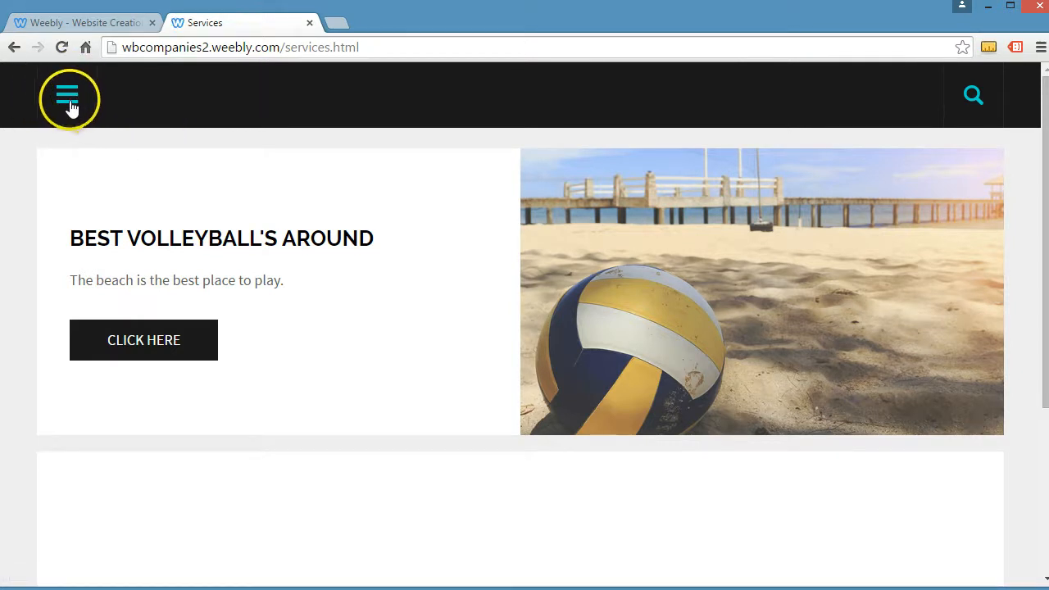
mouse_move(233, 145)
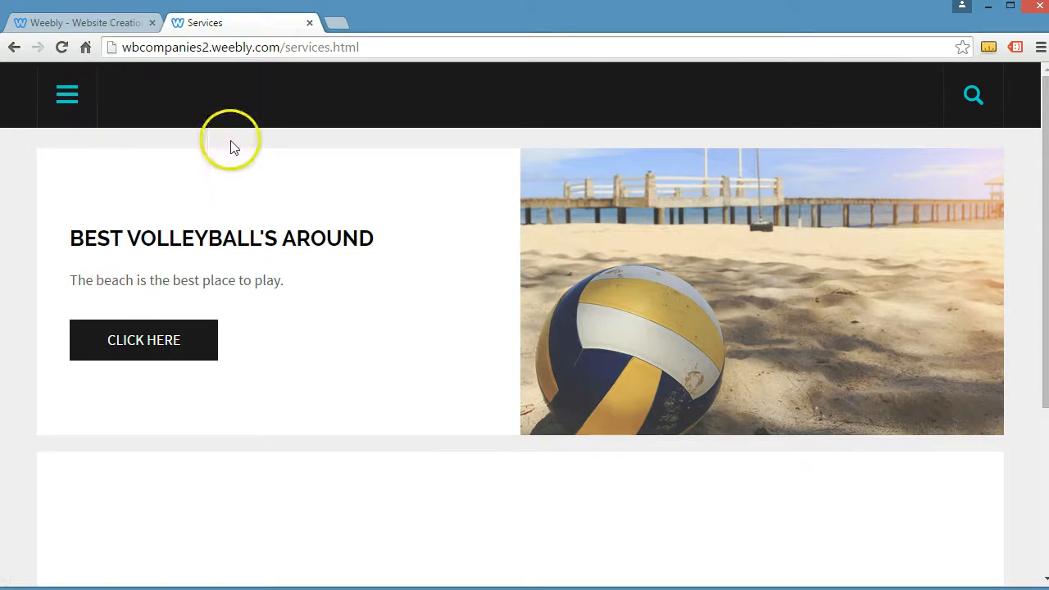
mouse_move(463, 250)
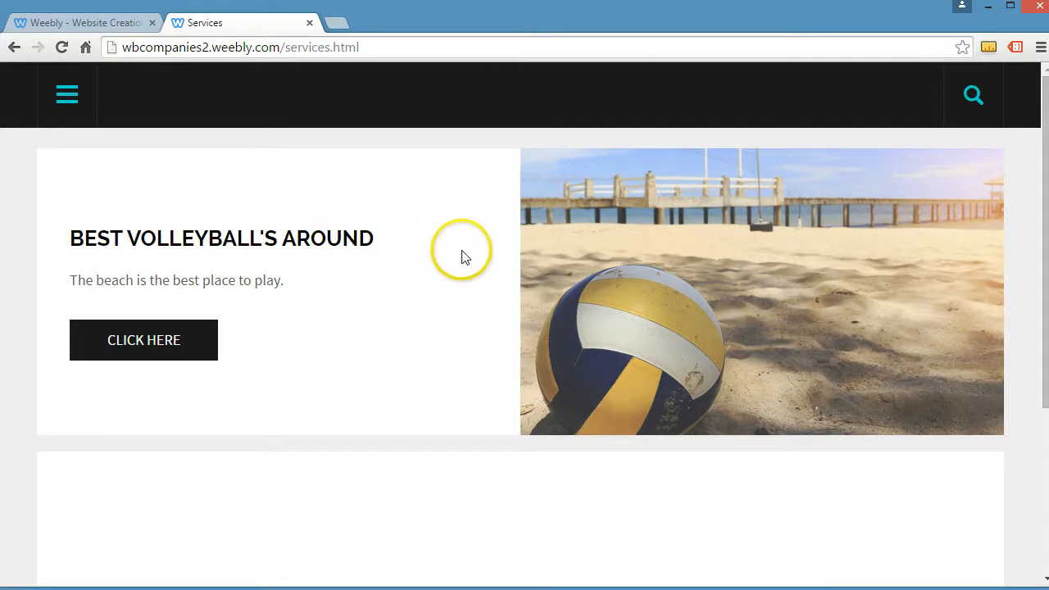
mouse_move(759, 319)
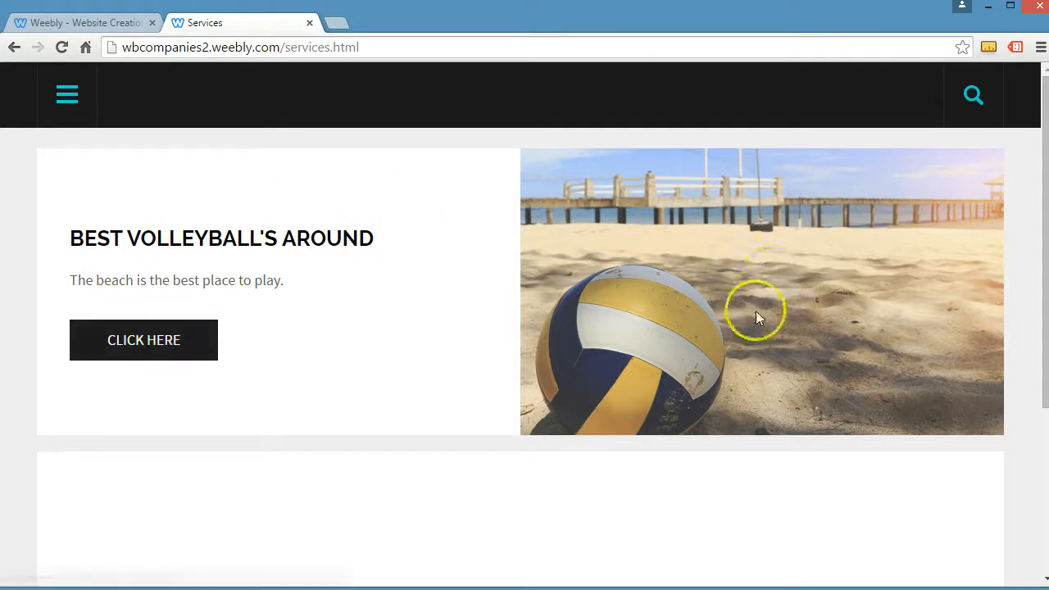
mouse_move(168, 286)
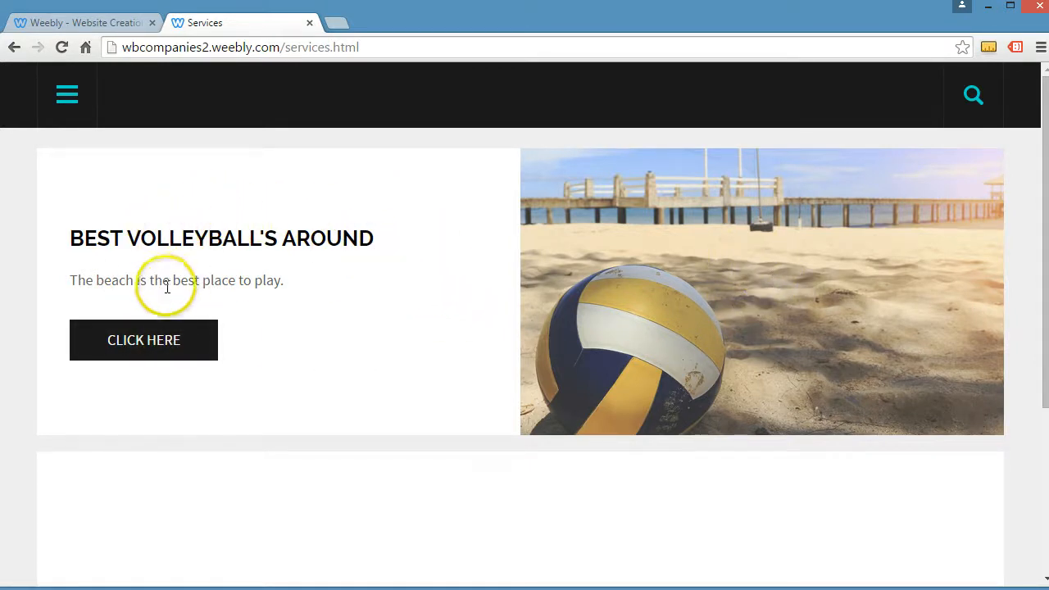
Follow the live CLICK HERE button to confirm it loads contact.html
left_click(144, 340)
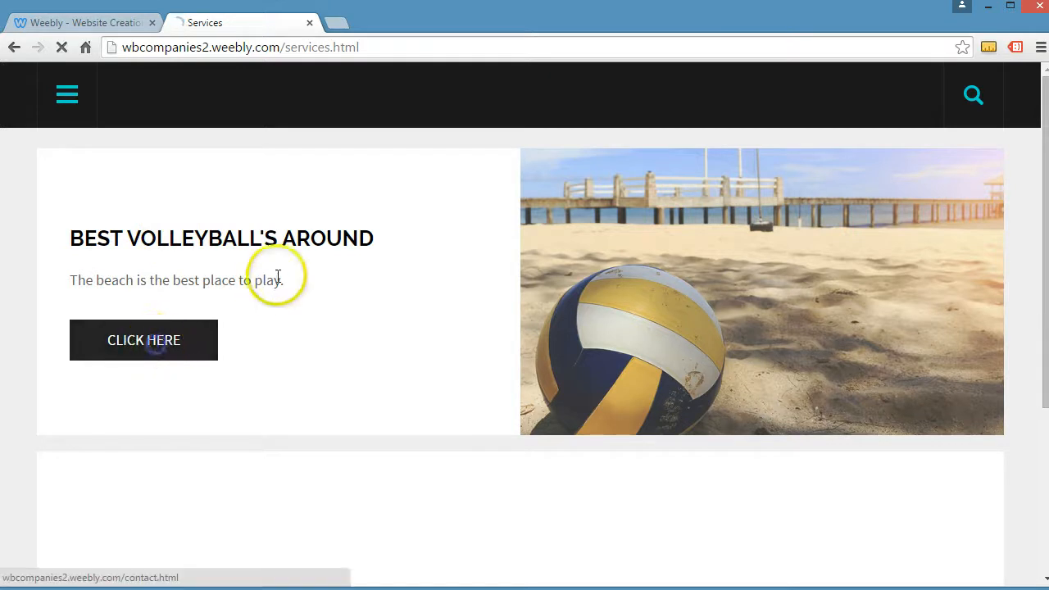
left_click(144, 340)
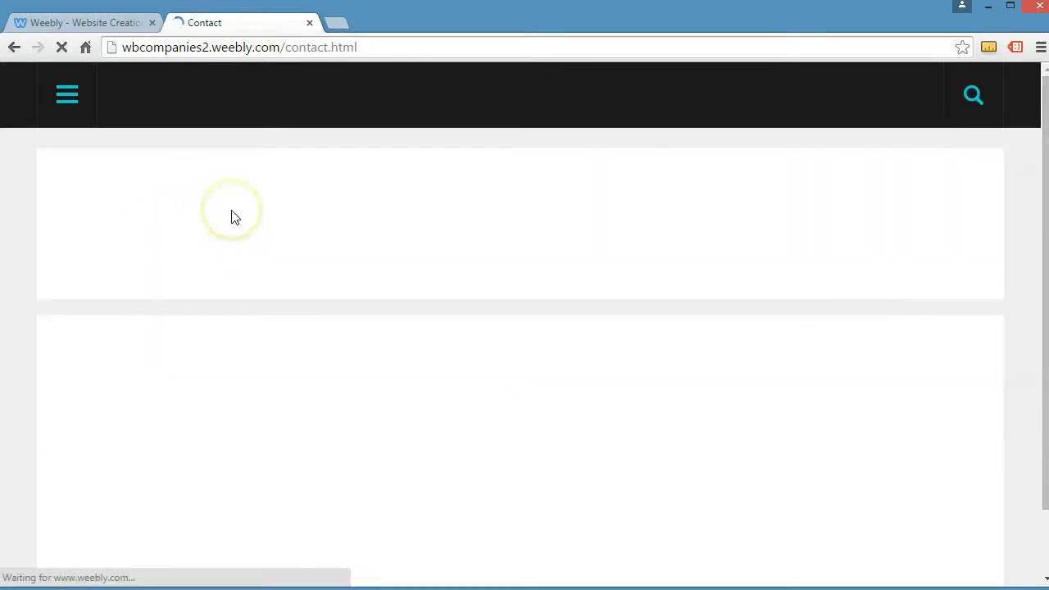
mouse_move(358, 225)
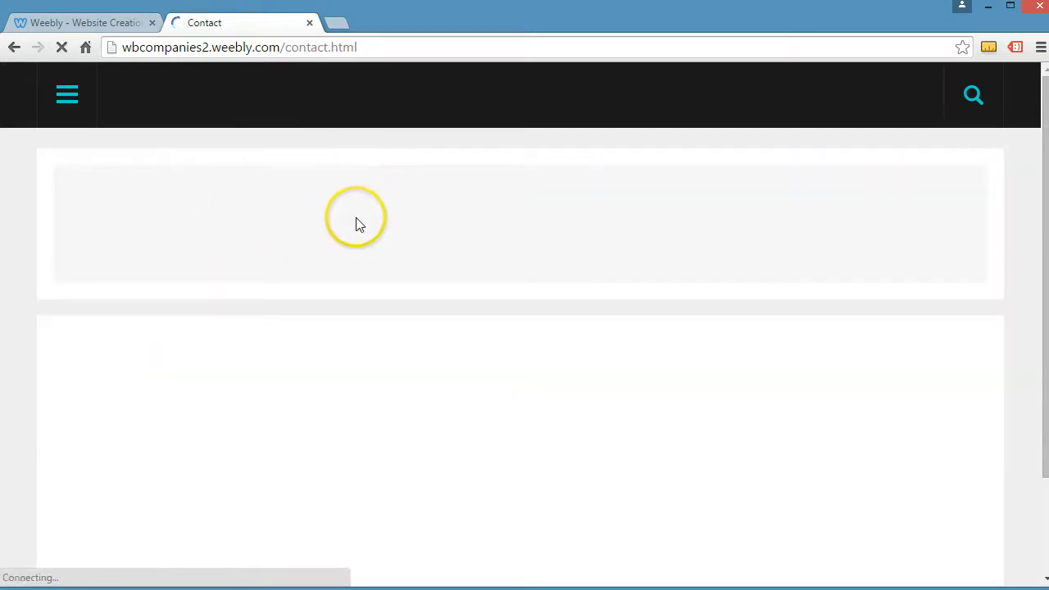